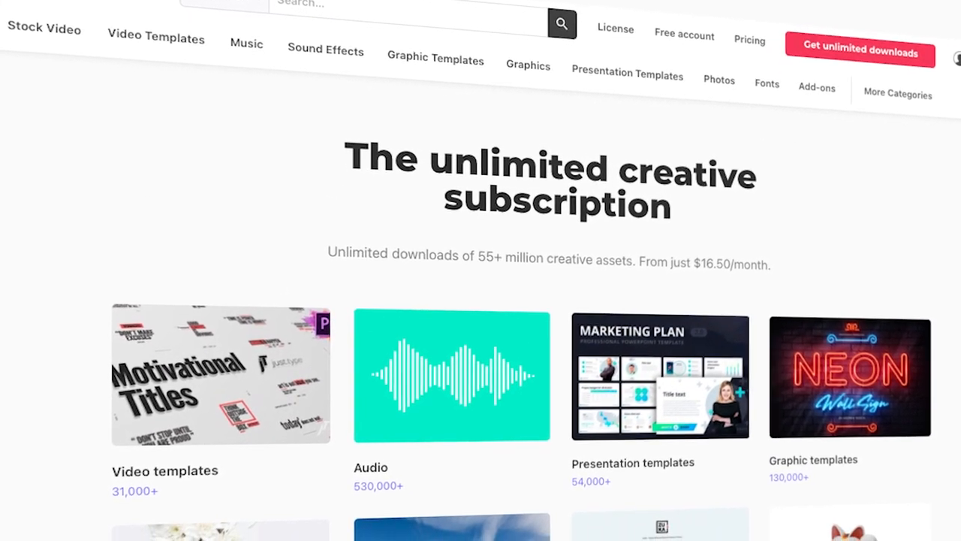
Step: Start a new document and choose the custom 850 × 850 px size
scroll("down", 3)
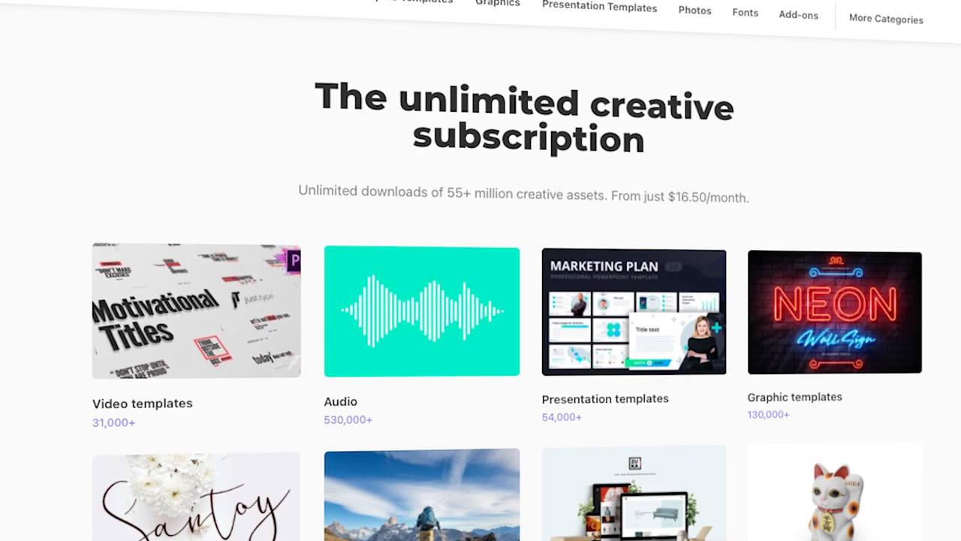
scroll("down", 3)
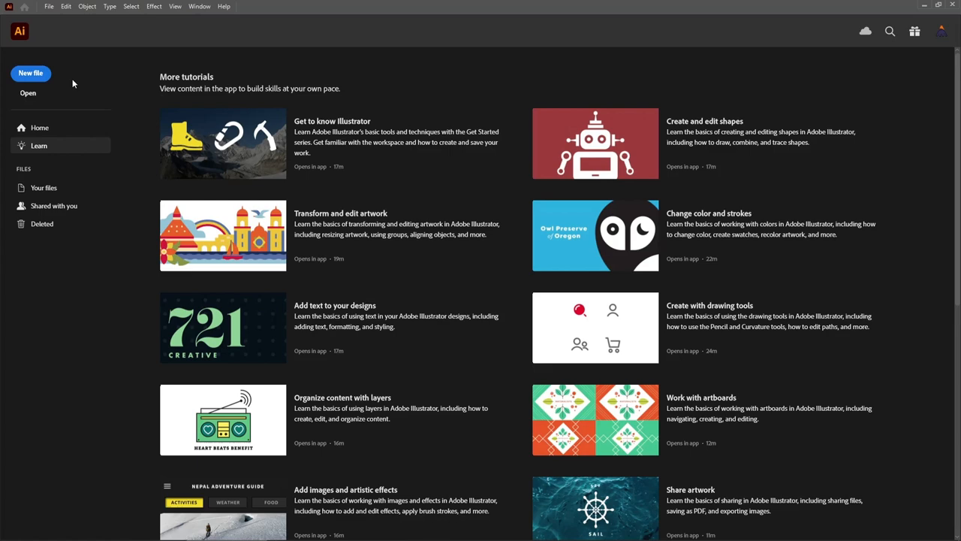
left_click(30, 72)
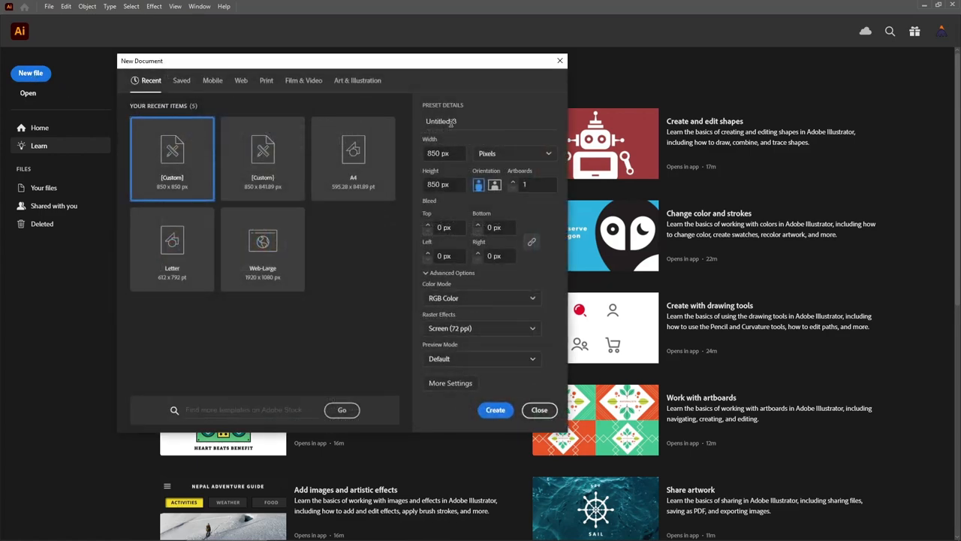
left_click(513, 153)
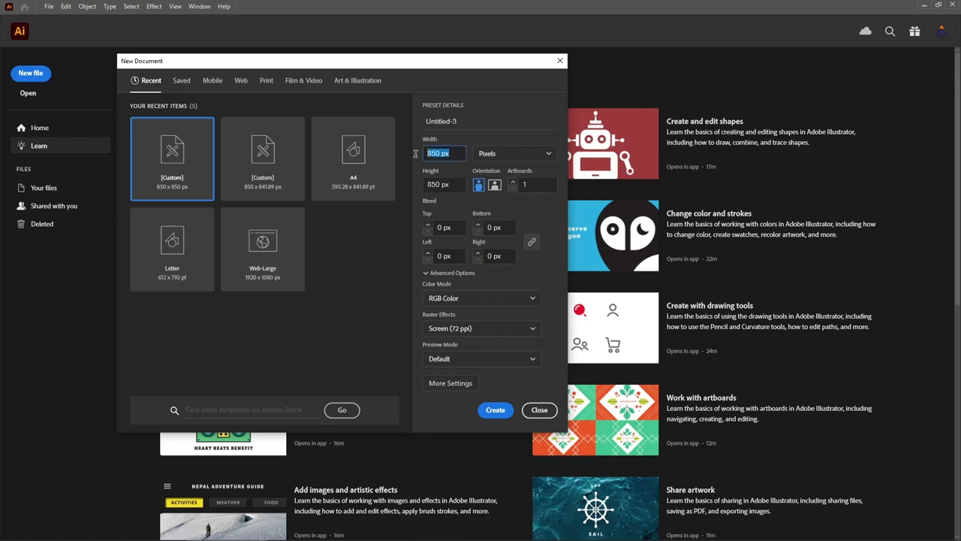
left_click(443, 183)
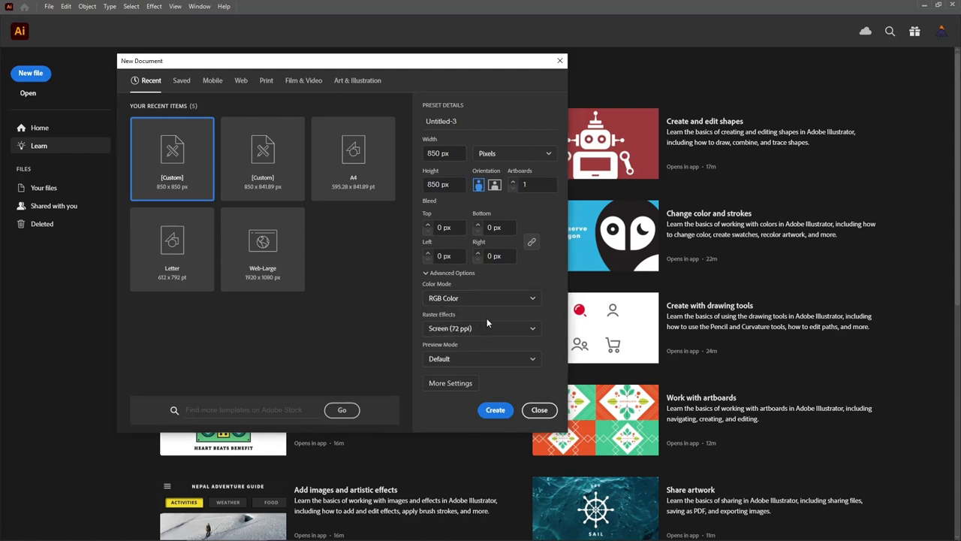
Step: Keep Raster Effects at Screen (72 ppi) and create the square RGB document
left_click(480, 327)
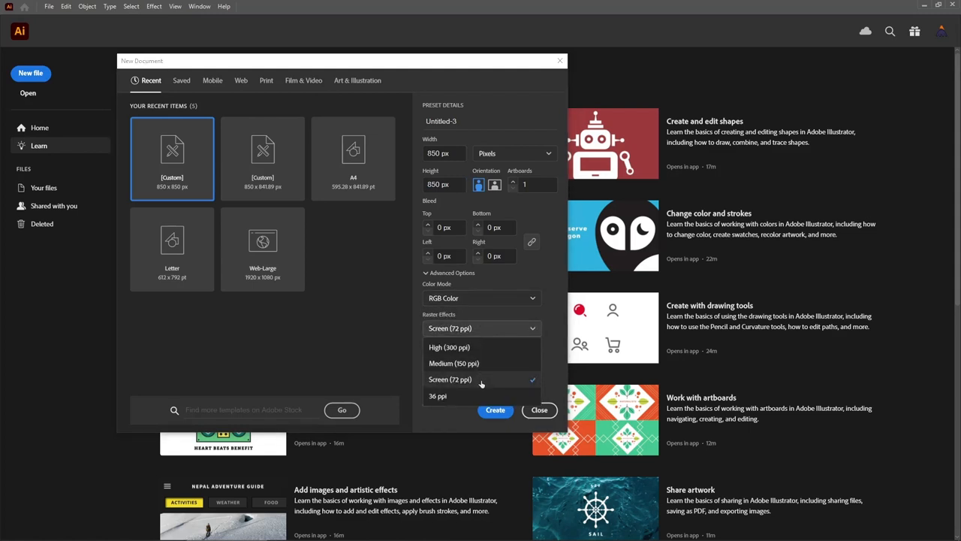
left_click(450, 378)
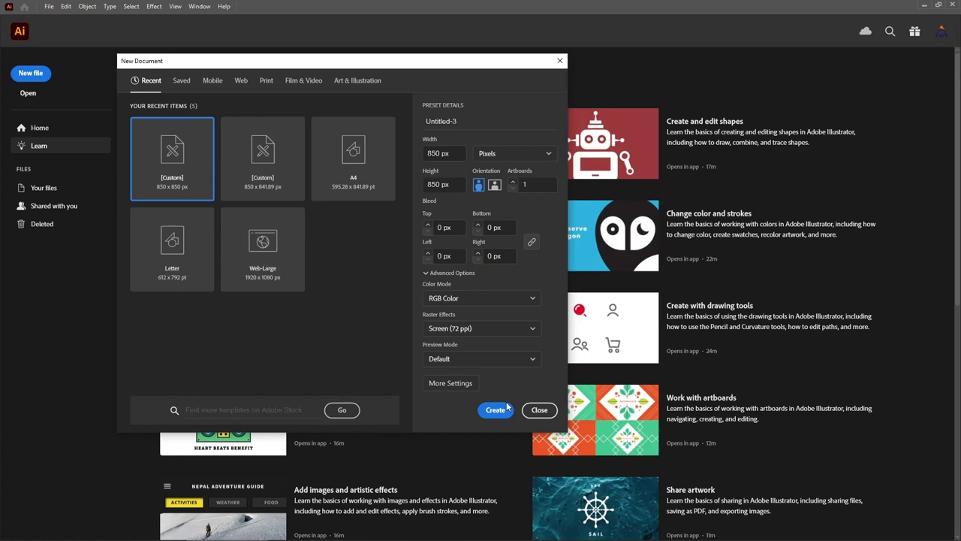
left_click(496, 408)
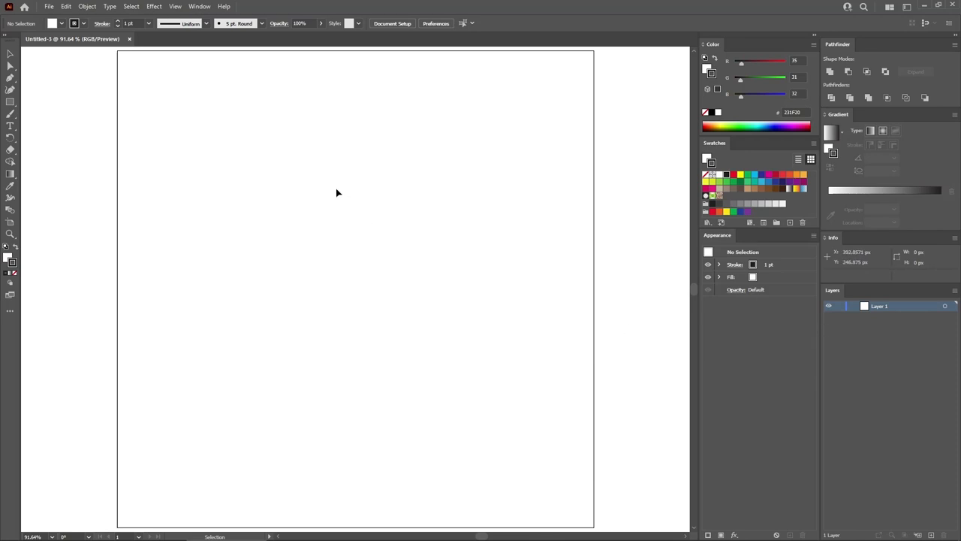
Step: Turn on the grid over the blank artboard via View > Show Grid
left_click(198, 6)
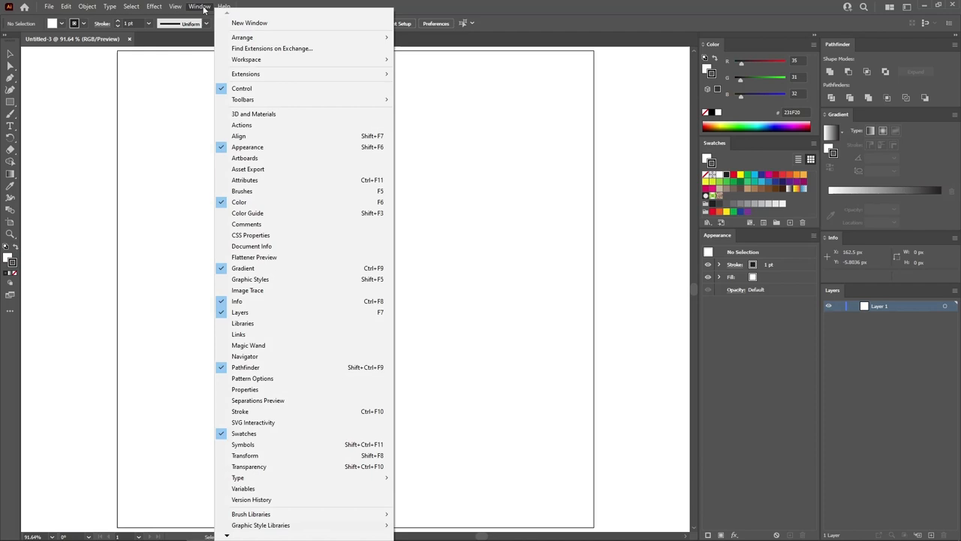
mouse_move(242, 89)
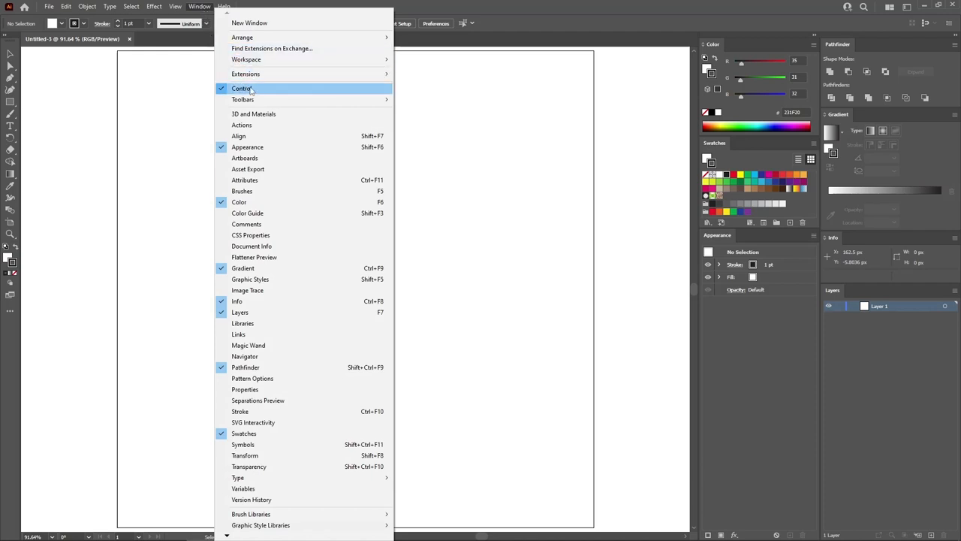
mouse_move(271, 99)
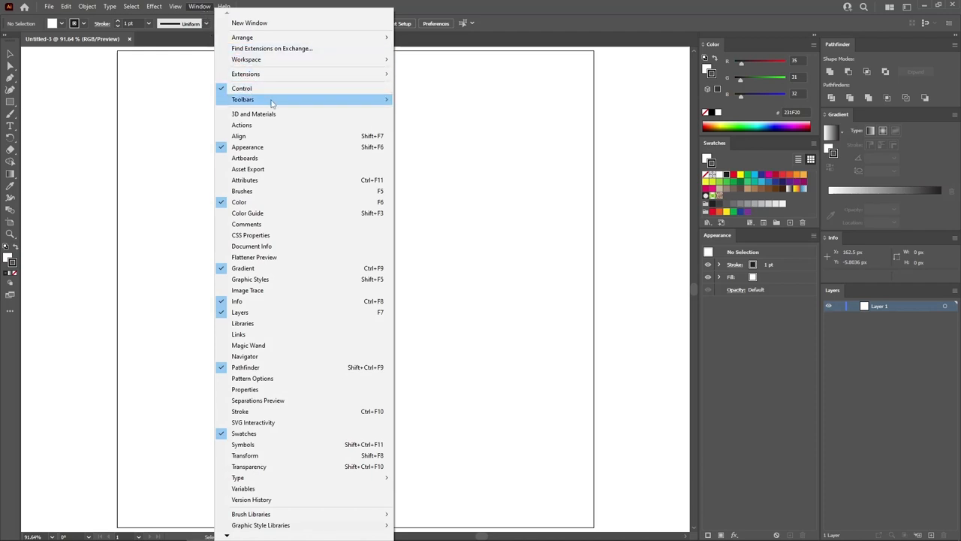
mouse_move(248, 213)
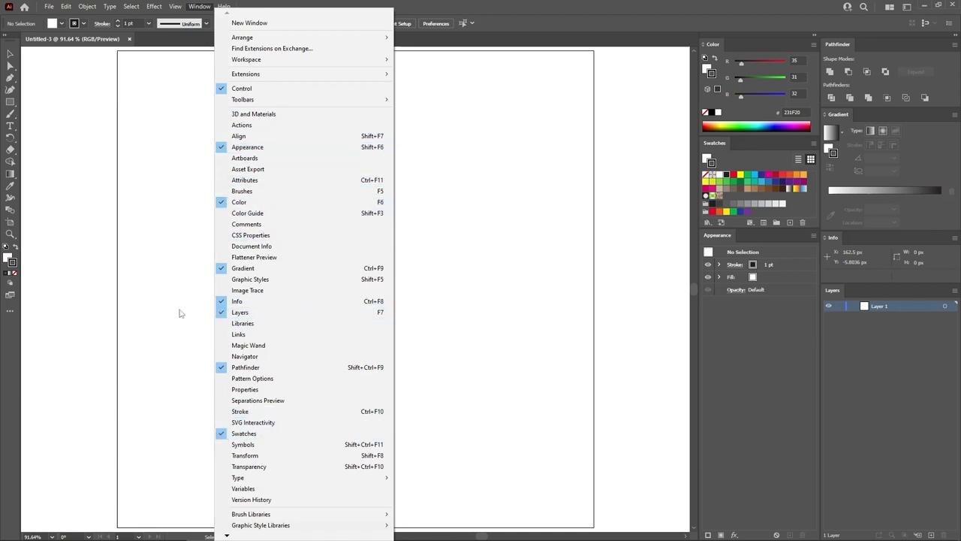
left_click(174, 6)
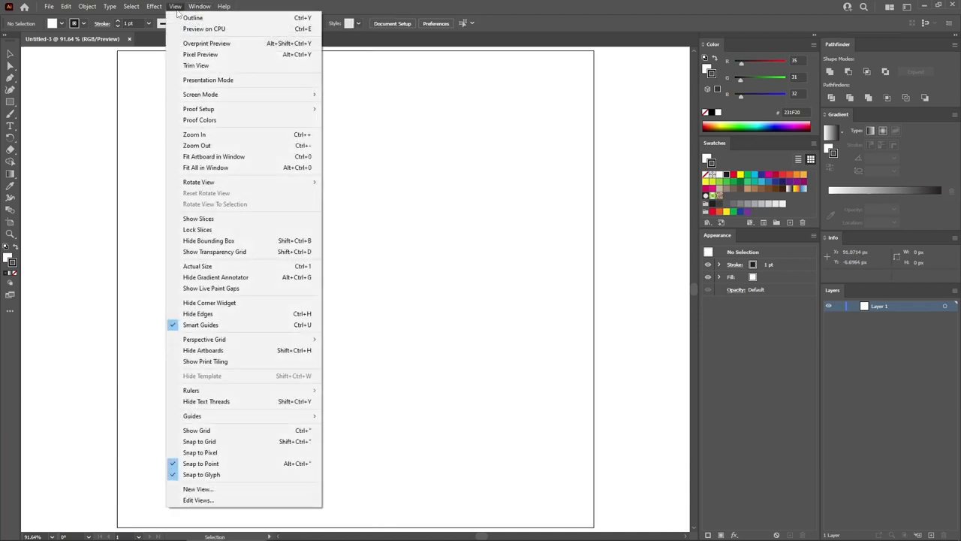
left_click(196, 429)
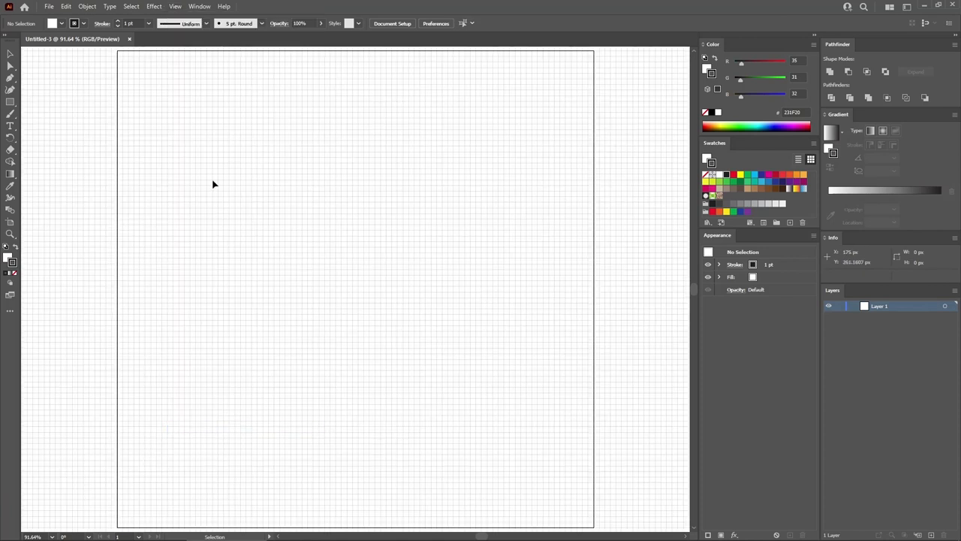
left_click(175, 6)
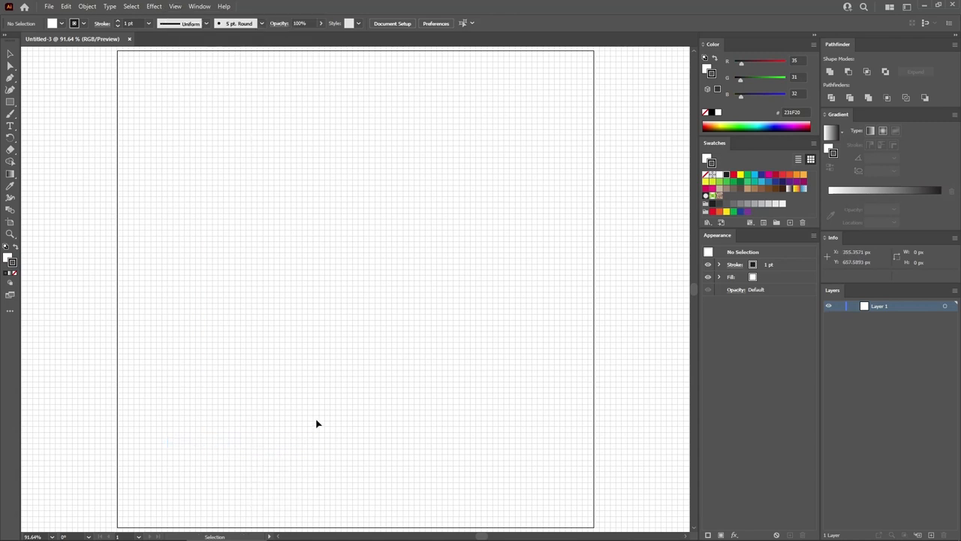
mouse_move(346, 338)
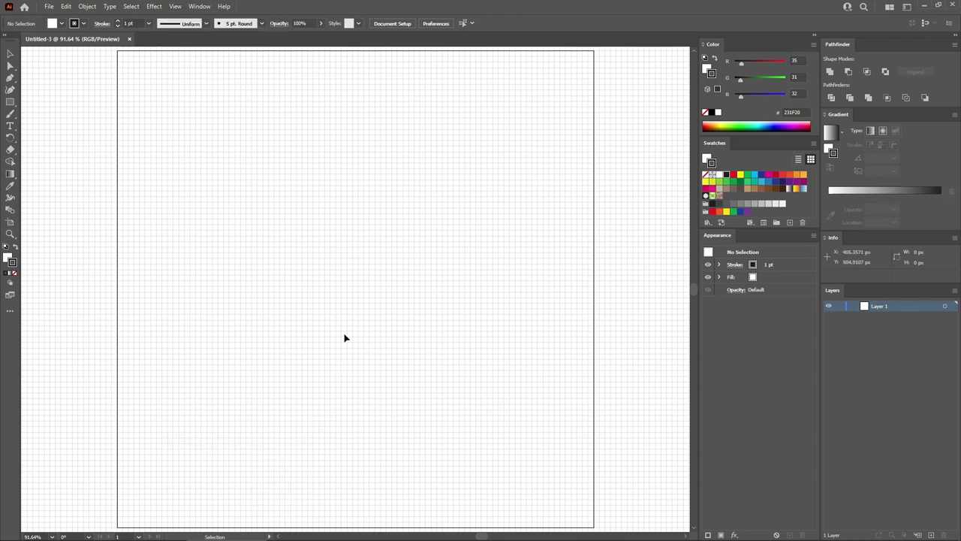
mouse_move(153, 75)
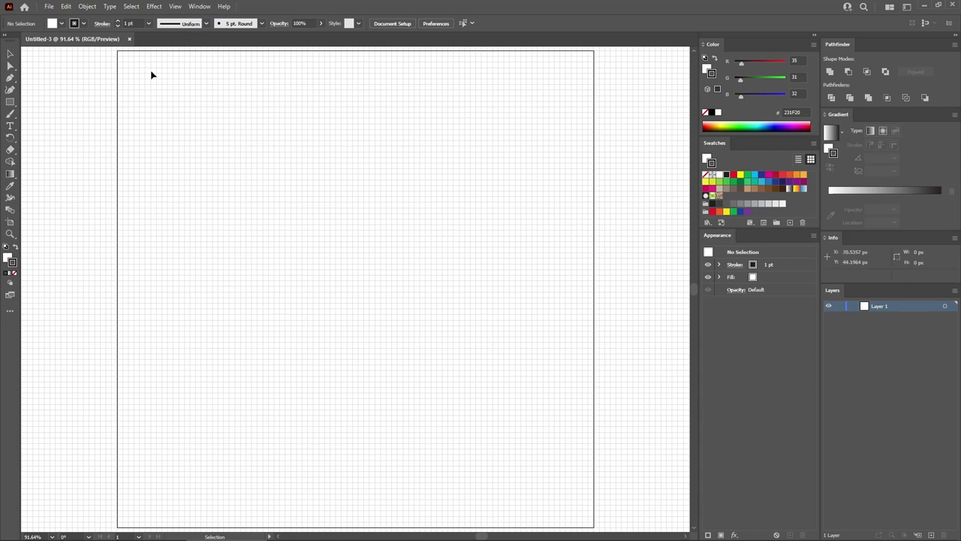
Step: Enlarge the Gridline every spacing in Preferences > Guides & Grid and confirm
left_click(66, 6)
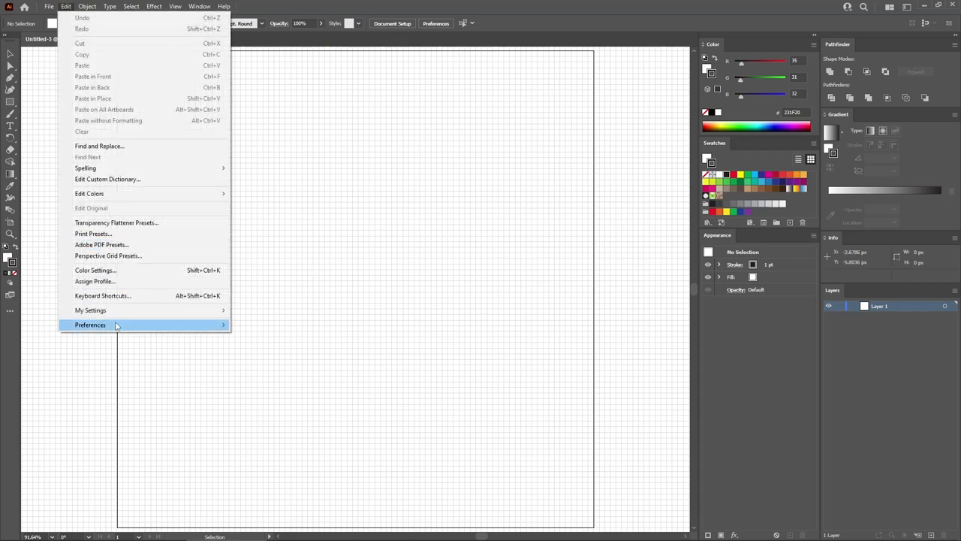
left_click(90, 325)
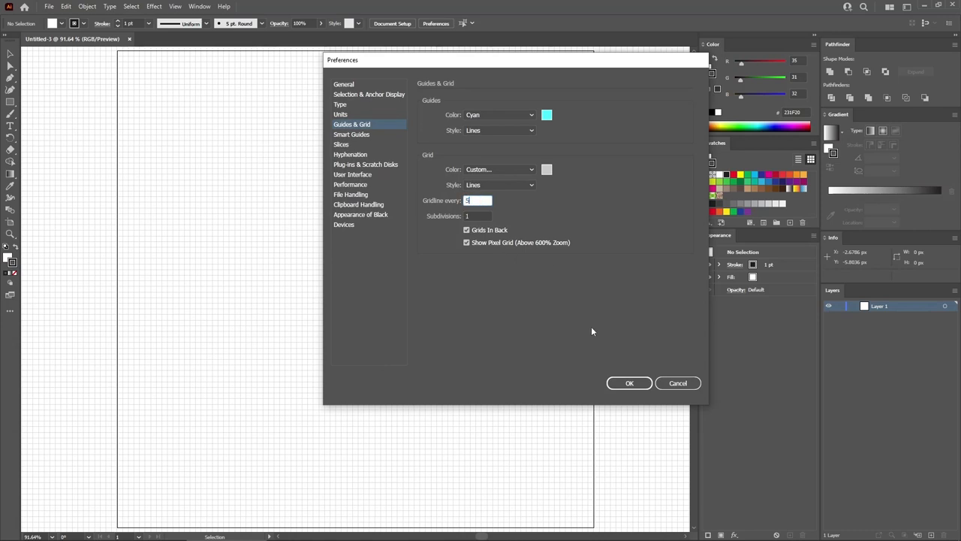
left_click(629, 383)
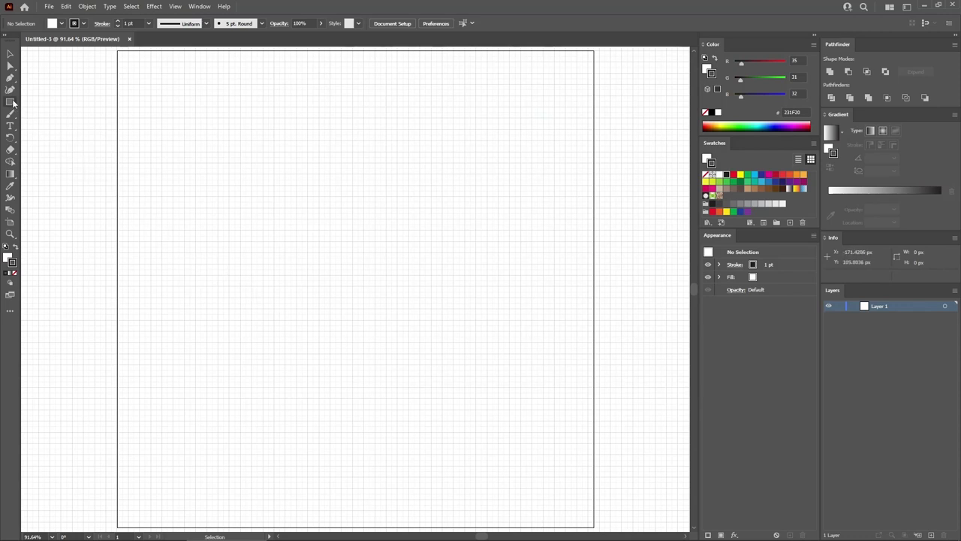
Step: Set the fill to None and the stroke colour to yellow
left_click(11, 102)
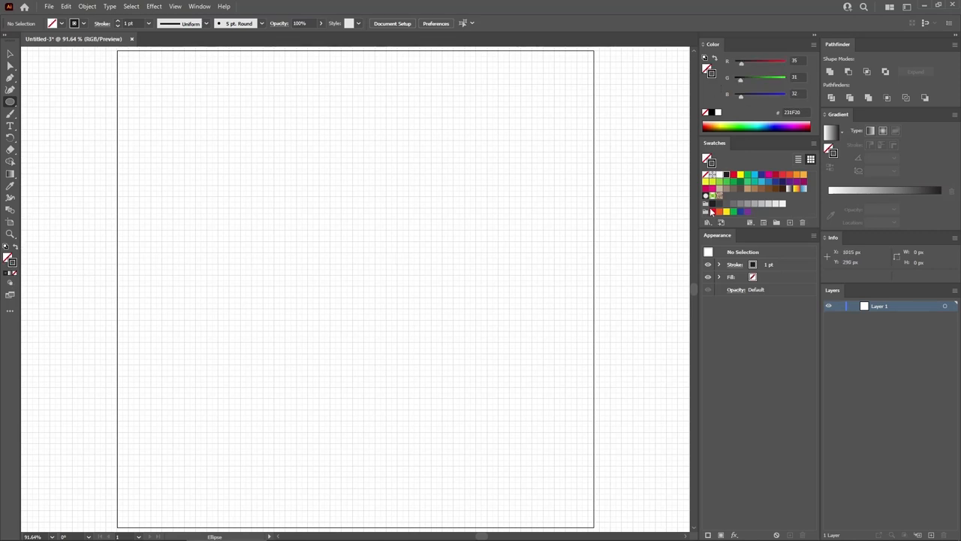
left_click(727, 210)
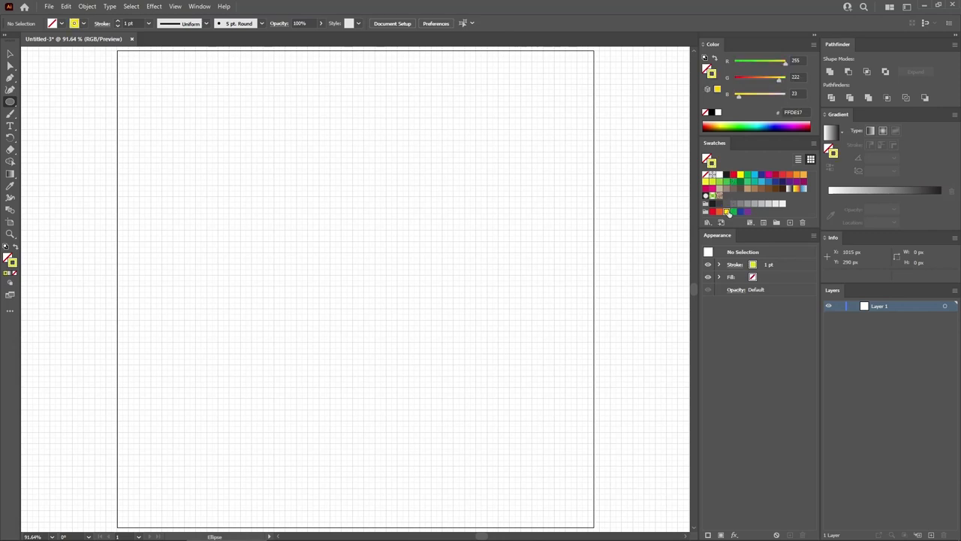
mouse_move(253, 204)
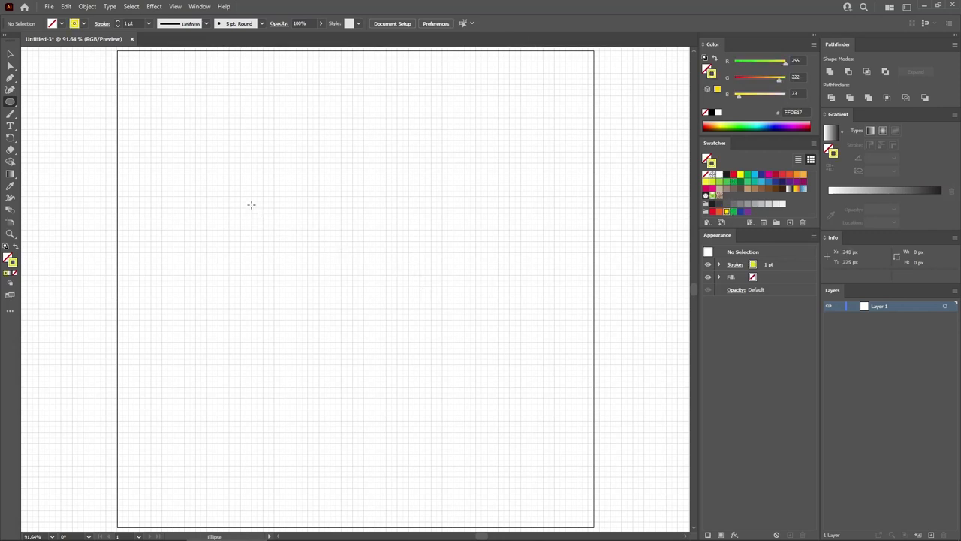
Step: Create a 310 × 310 px circle near the artboard centre with the Ellipse Tool
left_click_drag(252, 204, 376, 315)
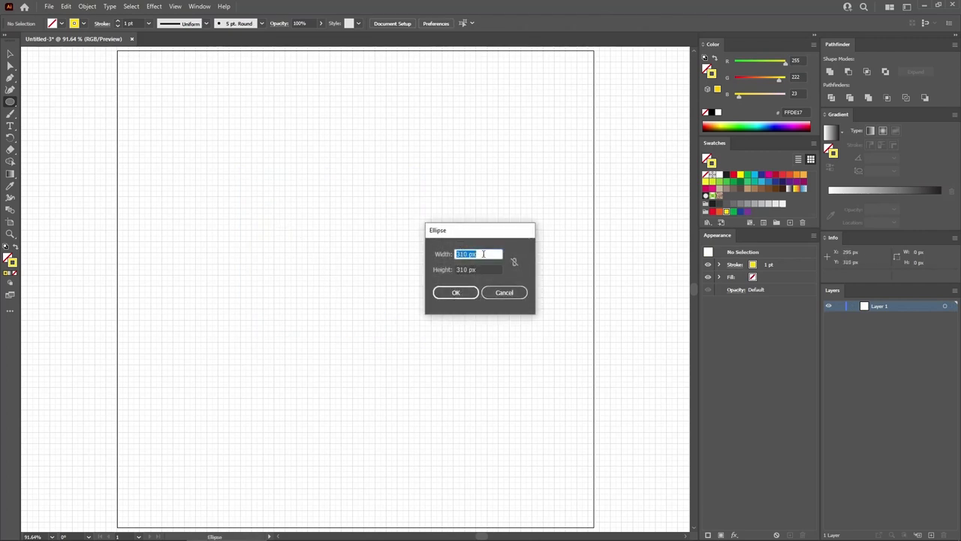
left_click(478, 268)
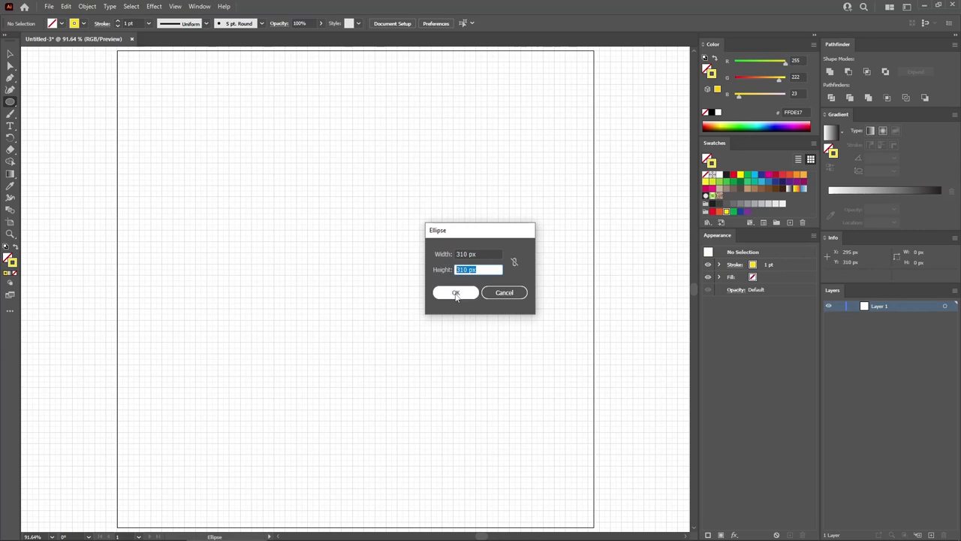
left_click(455, 291)
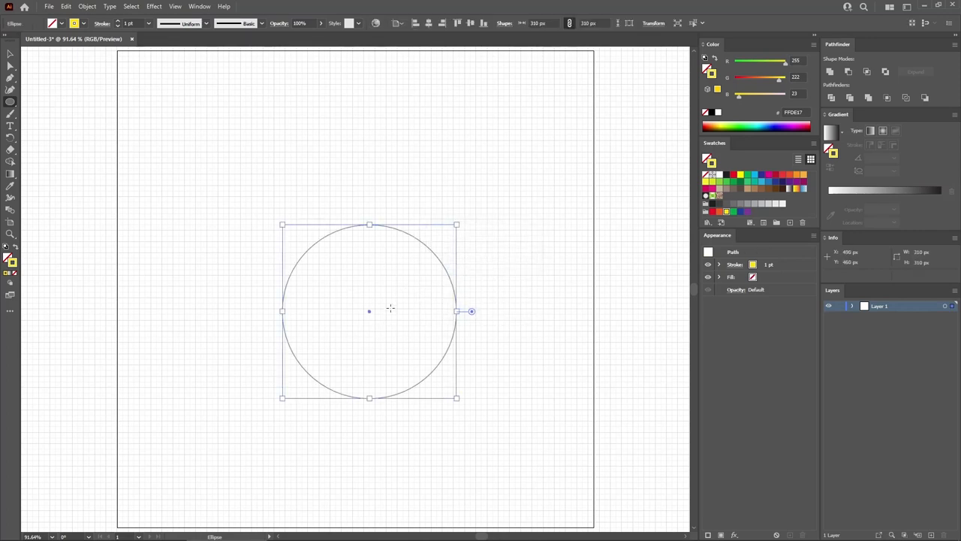
Step: Thicken the circle's yellow stroke to 40 pt, making a bold ring
left_click(736, 264)
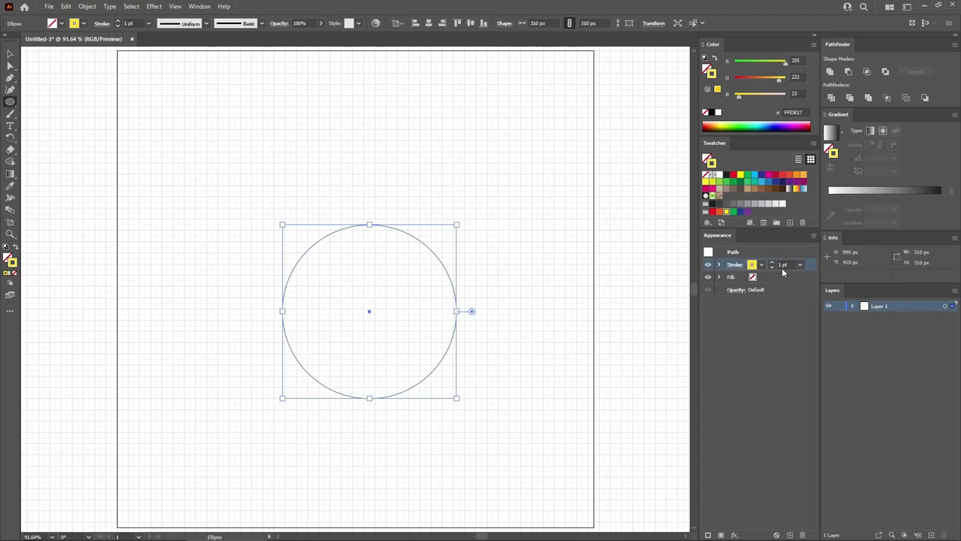
left_click(784, 264)
type("40")
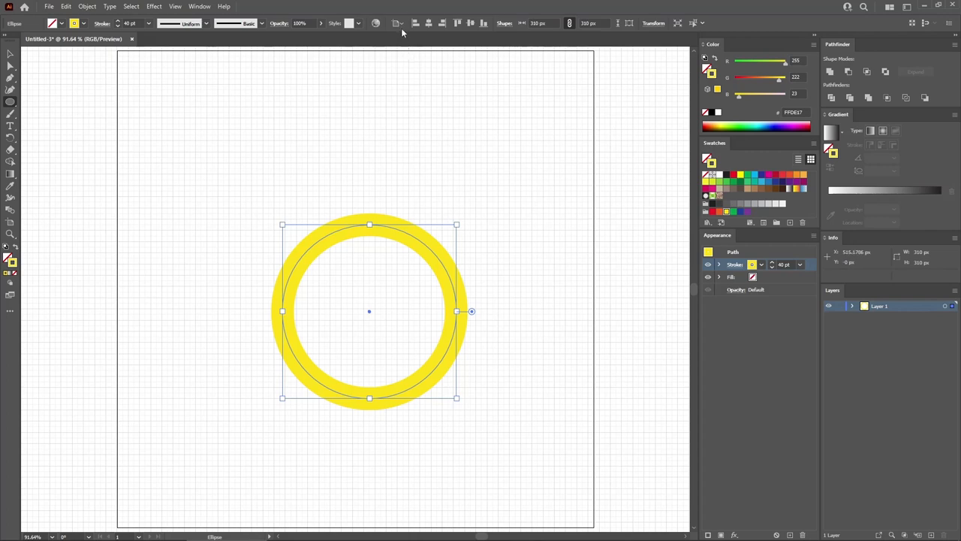
left_click(398, 23)
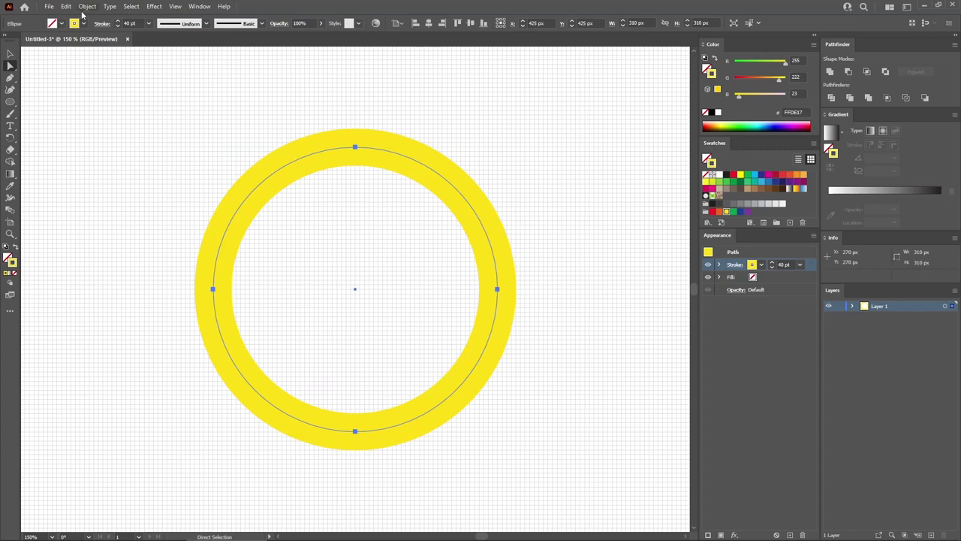
Step: Convert the ring to a plain path for the C, then bring up the basic shape tools flyout
left_click(88, 6)
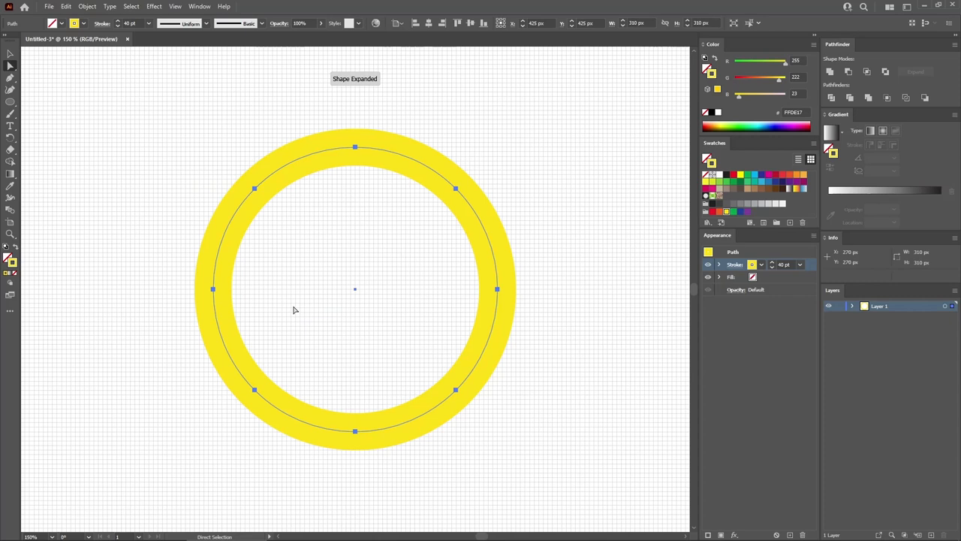
left_click(87, 6)
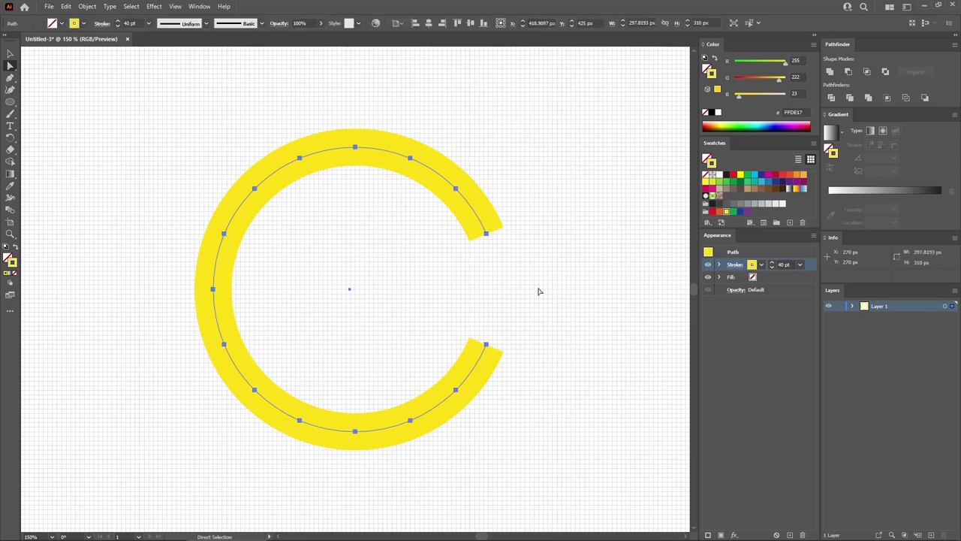
left_click(10, 102)
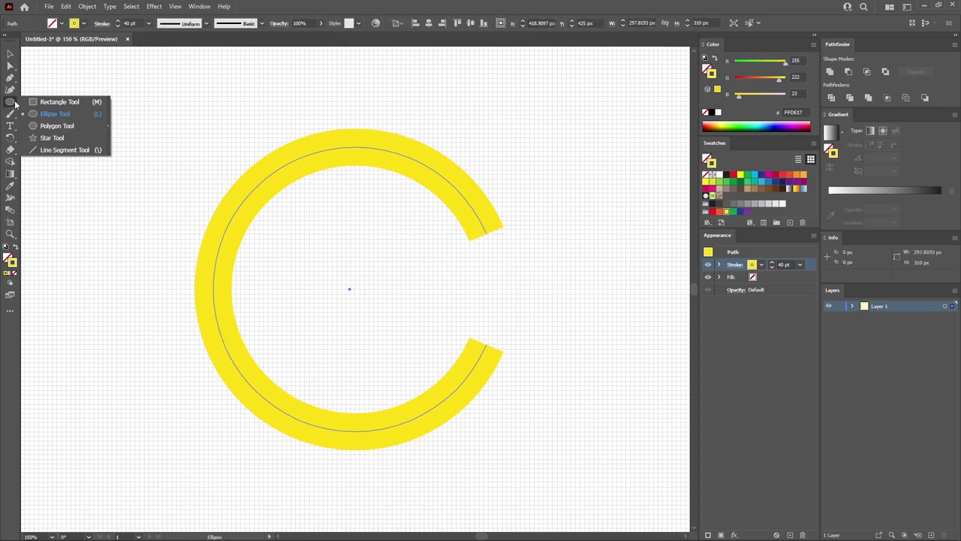
Step: Create a 135 × 135 px red-stroked square with the Rectangle tool
left_click(60, 103)
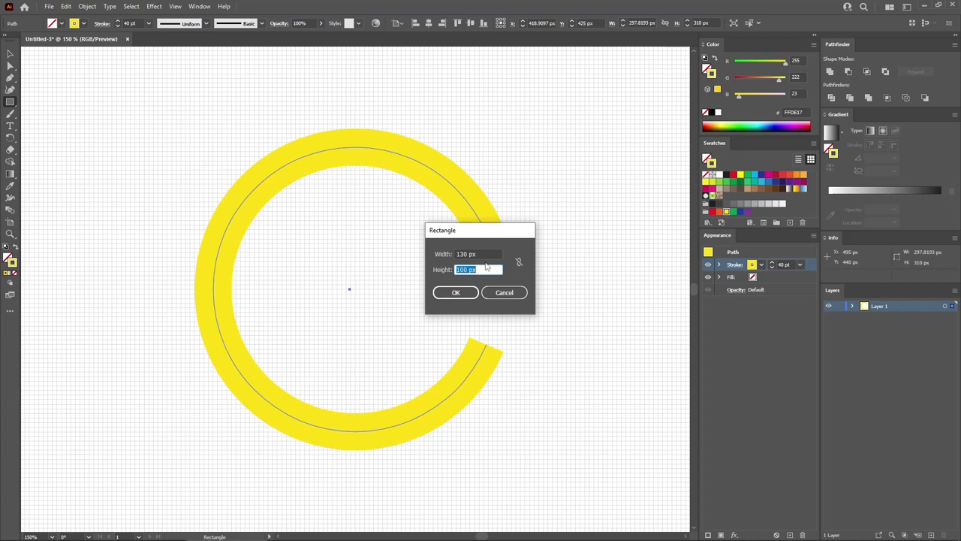
type("135")
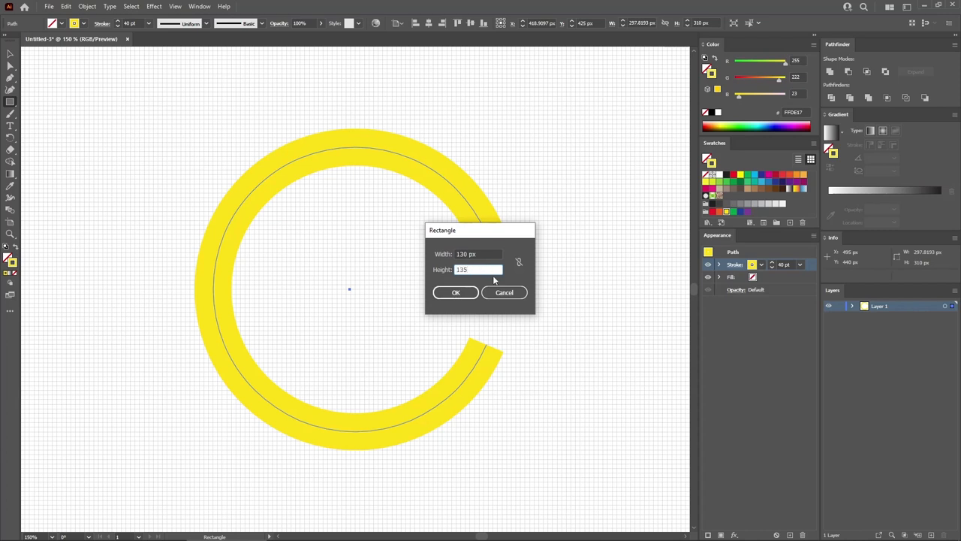
left_click(456, 291)
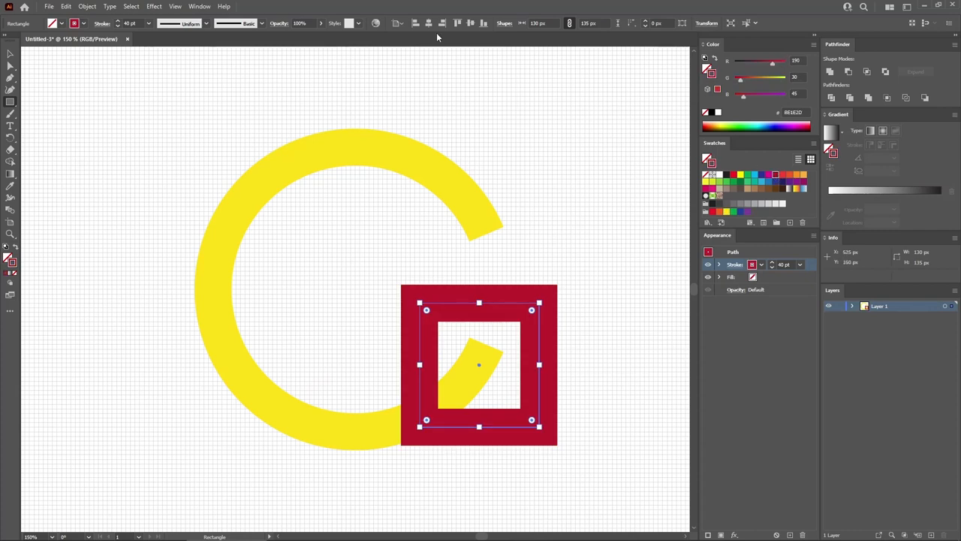
Step: Move the red square into the lower part of the yellow C
left_click_drag(479, 365, 354, 289)
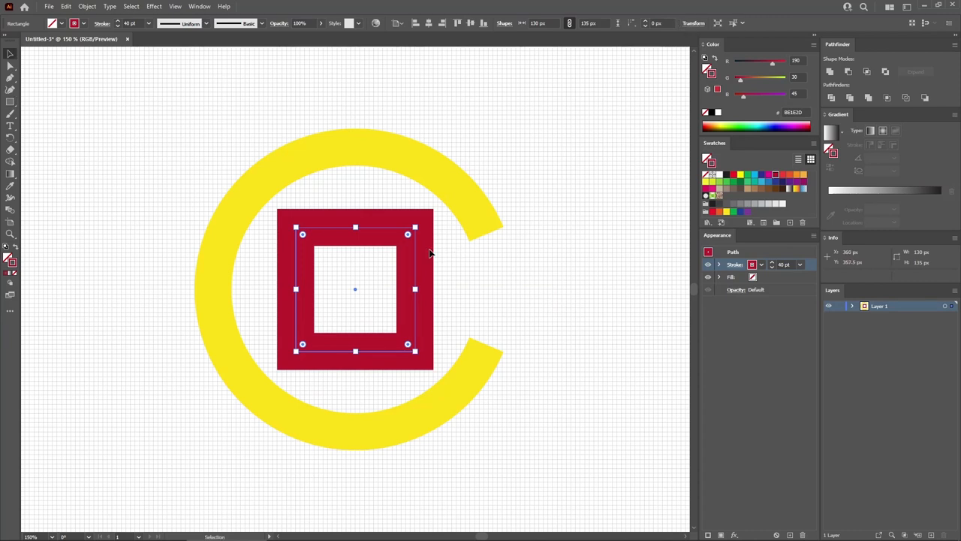
mouse_move(402, 231)
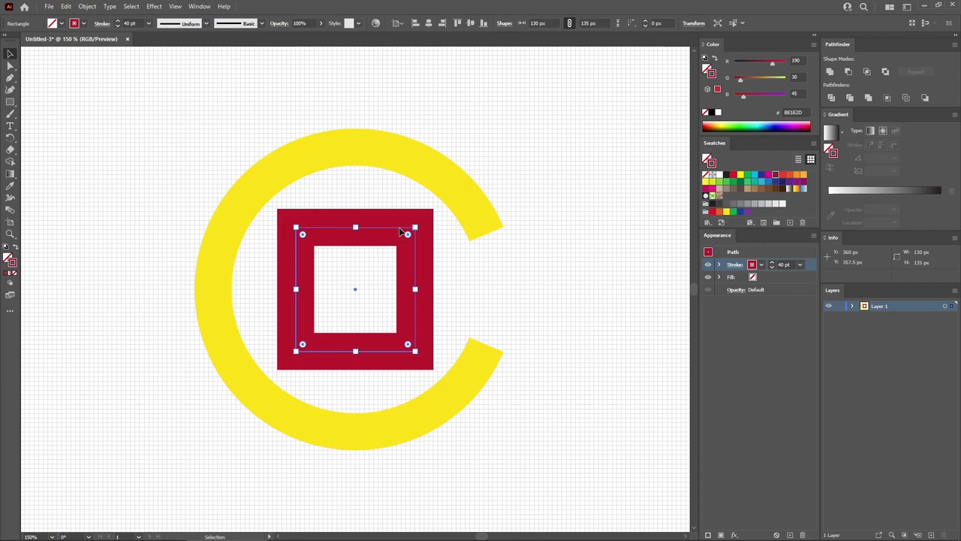
left_click_drag(354, 288, 354, 352)
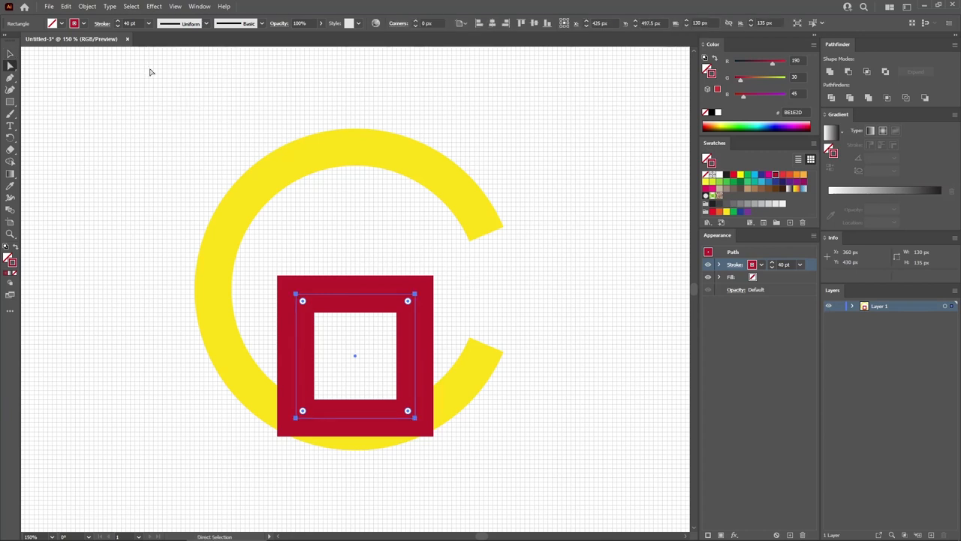
Step: Add anchor points to the square and pull its top-centre point down into an M notch
left_click(87, 6)
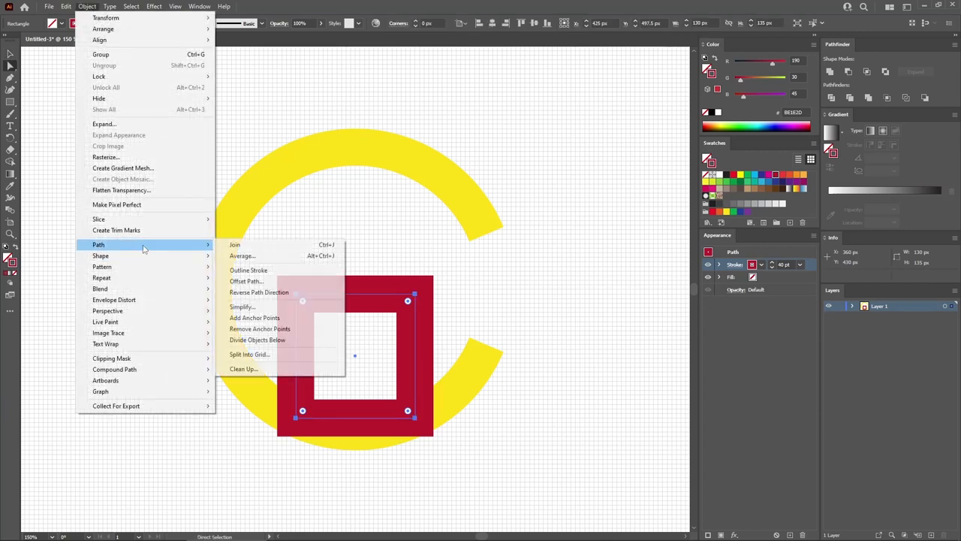
left_click(256, 317)
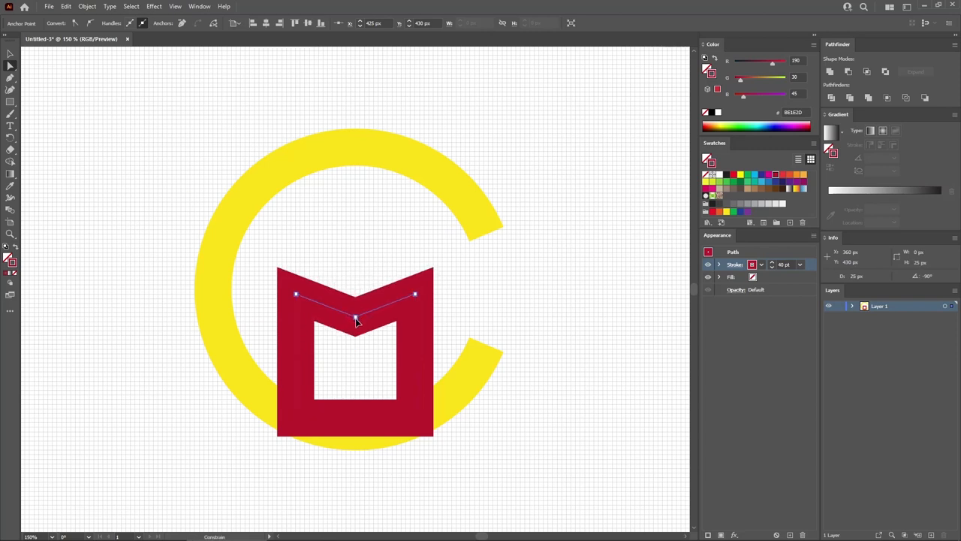
left_click_drag(358, 318, 357, 338)
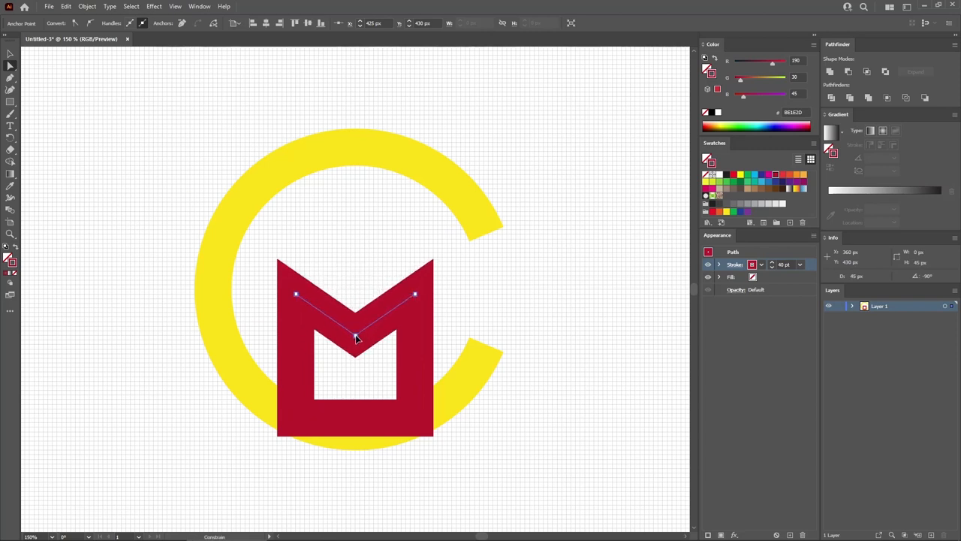
left_click_drag(355, 338, 355, 345)
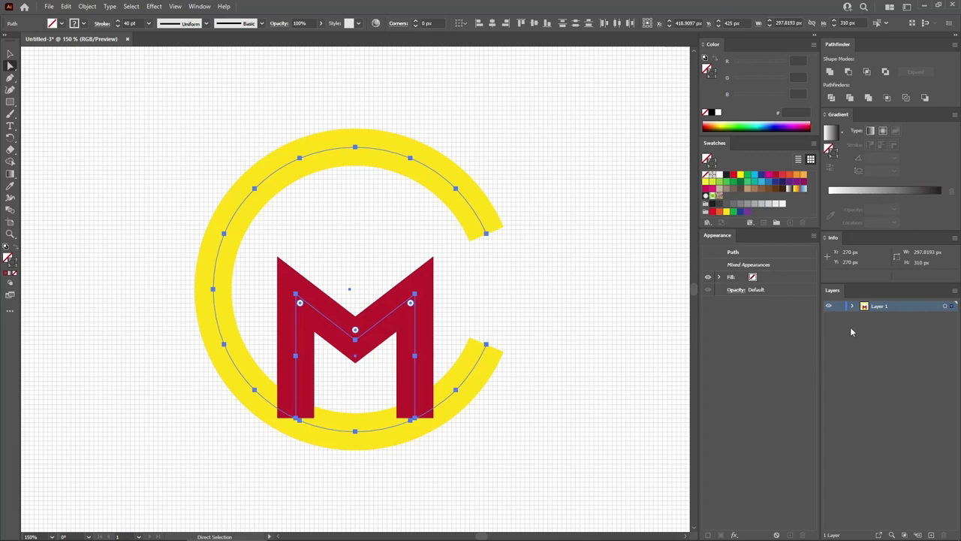
Step: Expand Layer 1 in the Layers panel to list the C and M paths
left_click(852, 306)
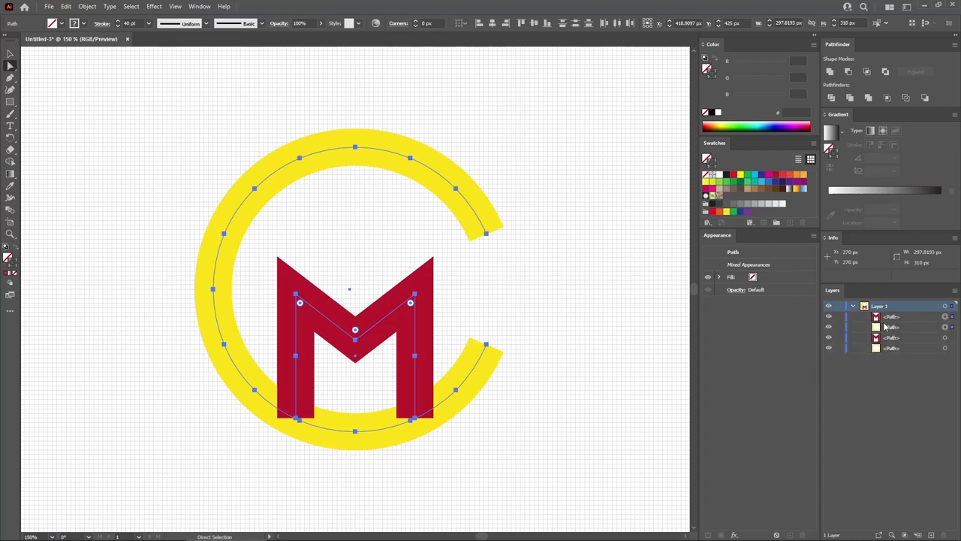
mouse_move(893, 328)
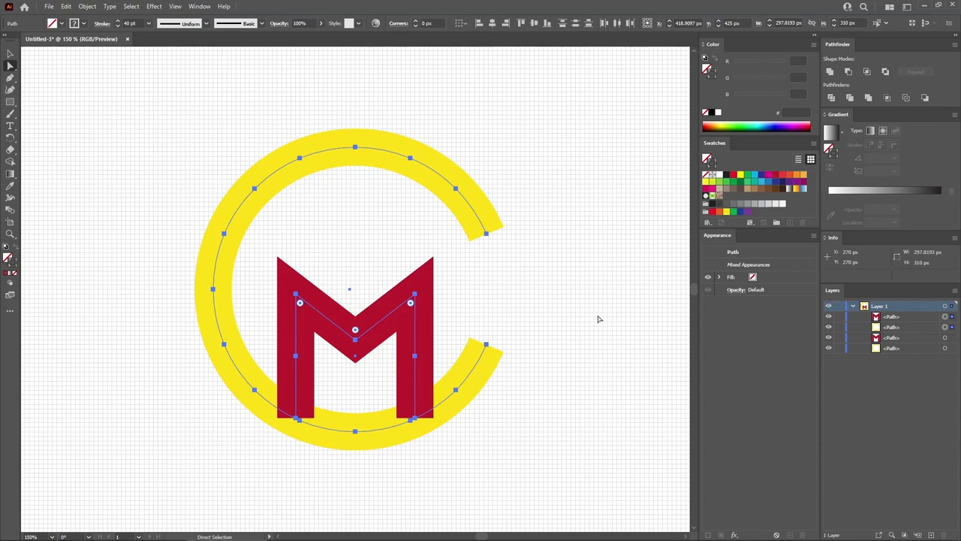
mouse_move(495, 267)
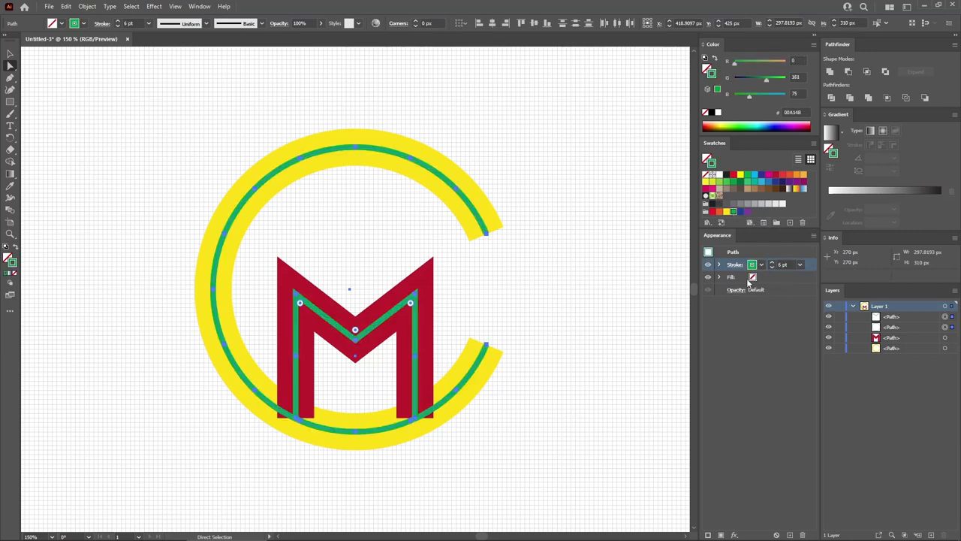
Step: Adjust the thin green centre lines' settings in the Stroke panel
left_click(735, 264)
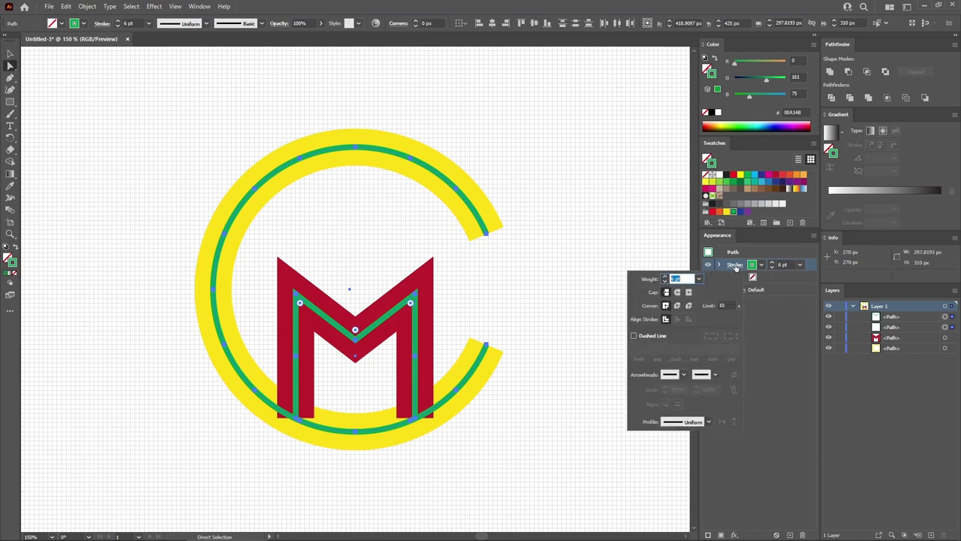
mouse_move(695, 301)
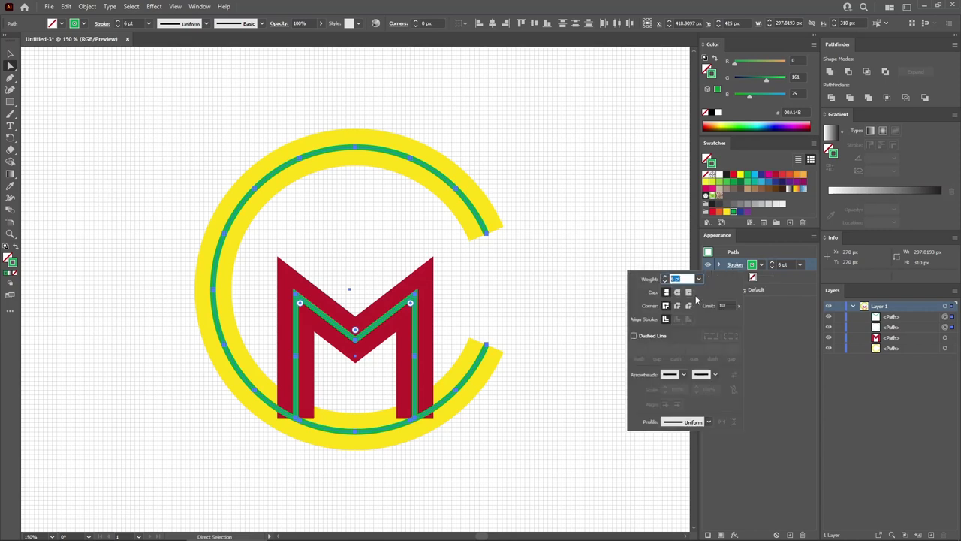
left_click(678, 306)
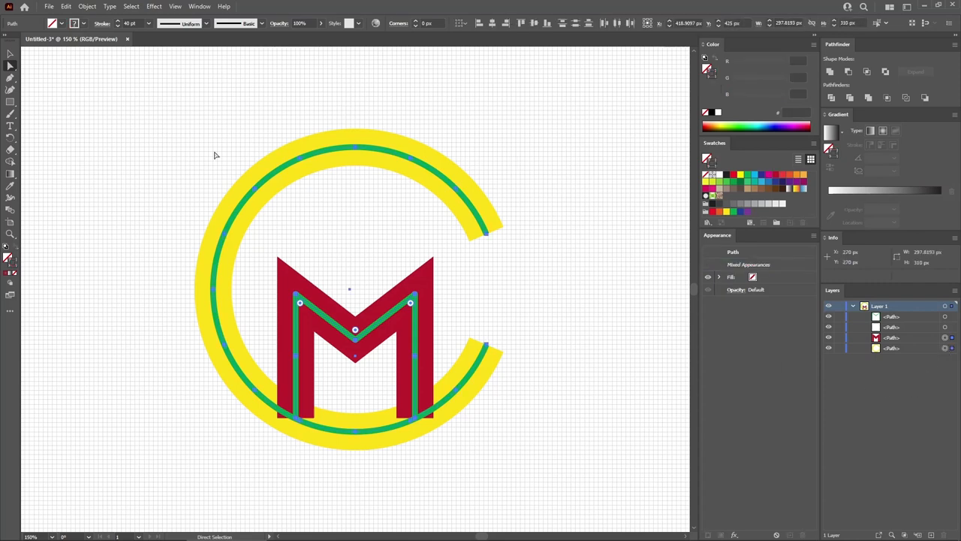
Step: Expand the thick yellow C and red M into outlines with Fill and Stroke kept, giving them the green stroke
left_click(87, 6)
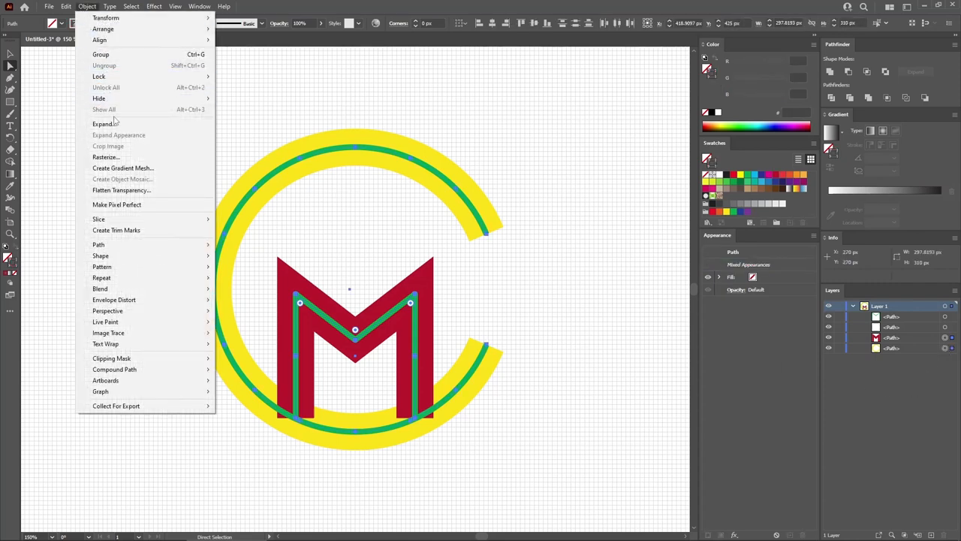
left_click(103, 124)
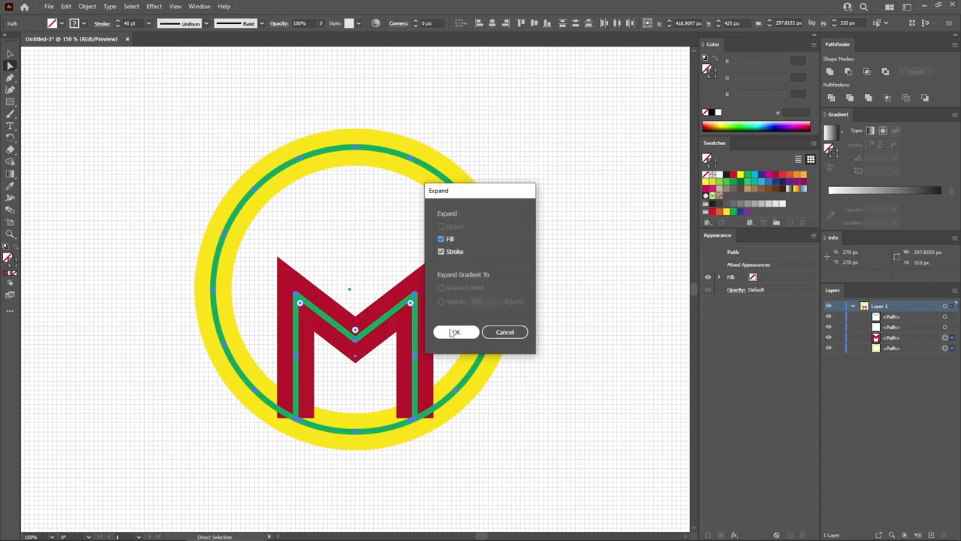
left_click(454, 332)
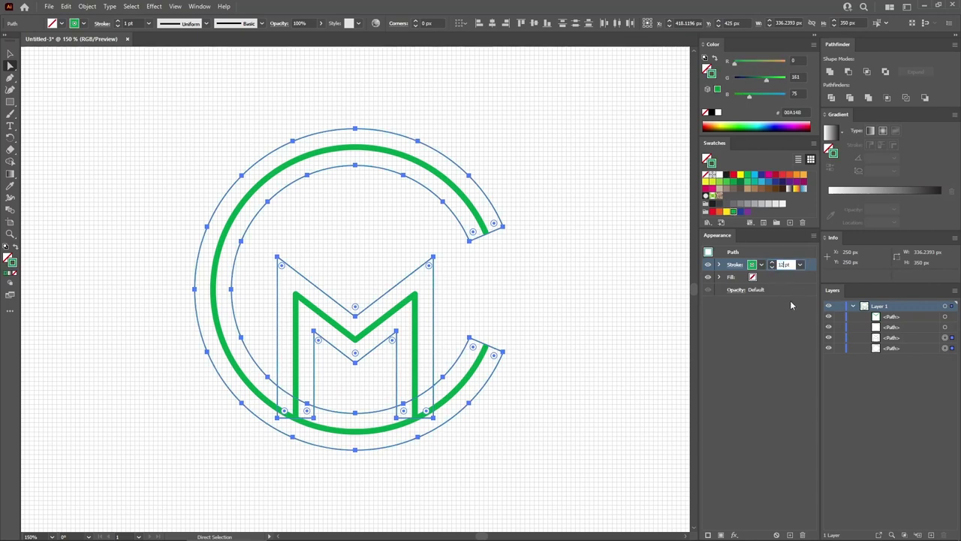
left_click(736, 264)
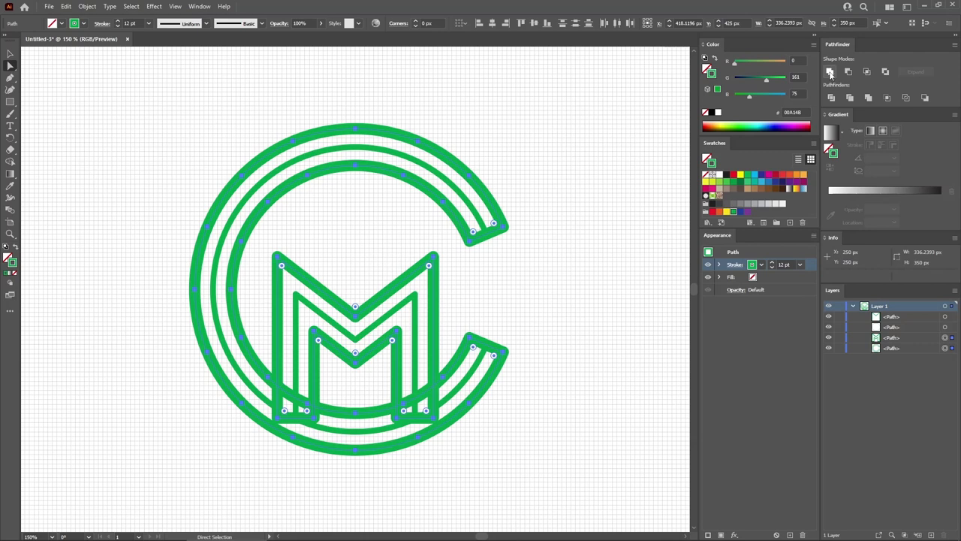
Step: Make the M outline pieces a single compound path, then select all of the green line work
left_click(831, 72)
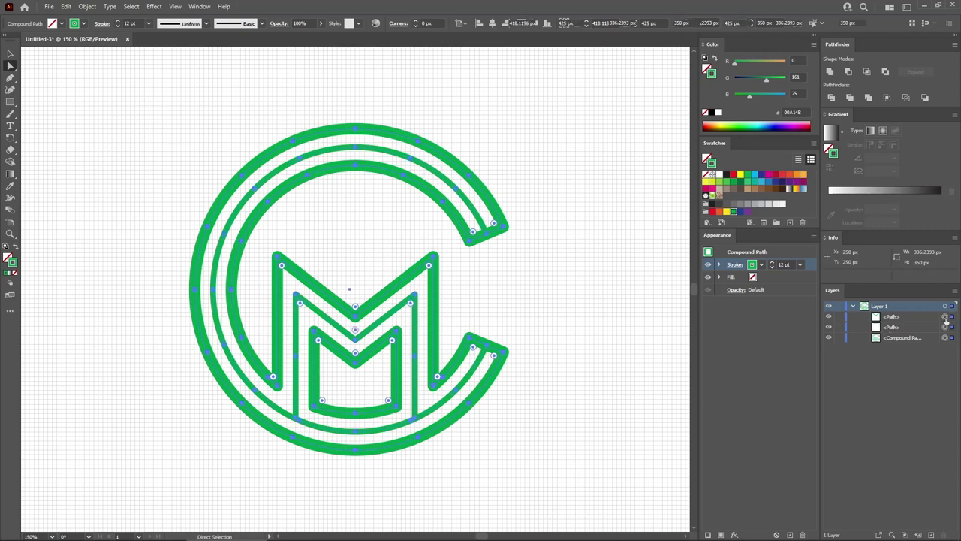
left_click(87, 6)
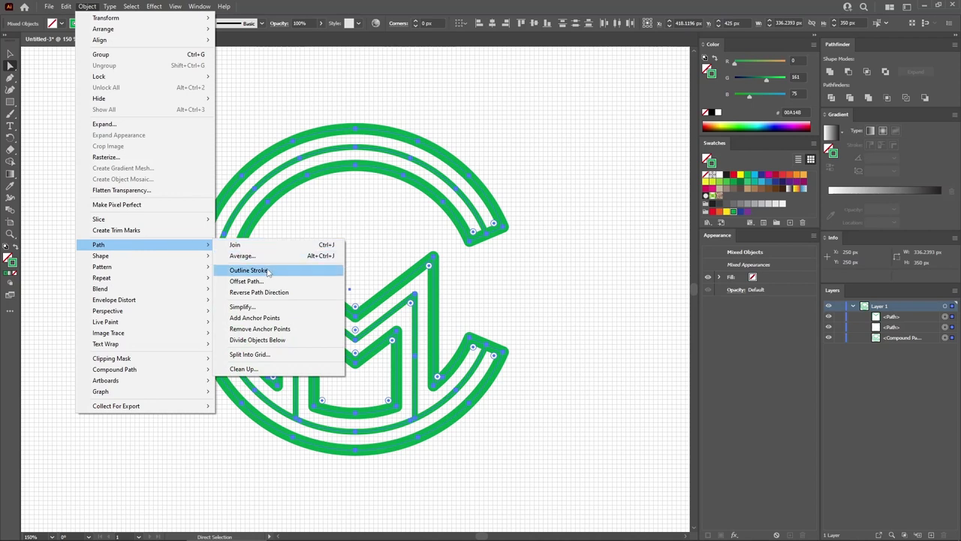
Step: Outline Stroke the green lines into filled shapes and merge them into one compound path (Ctrl+8)
left_click(249, 271)
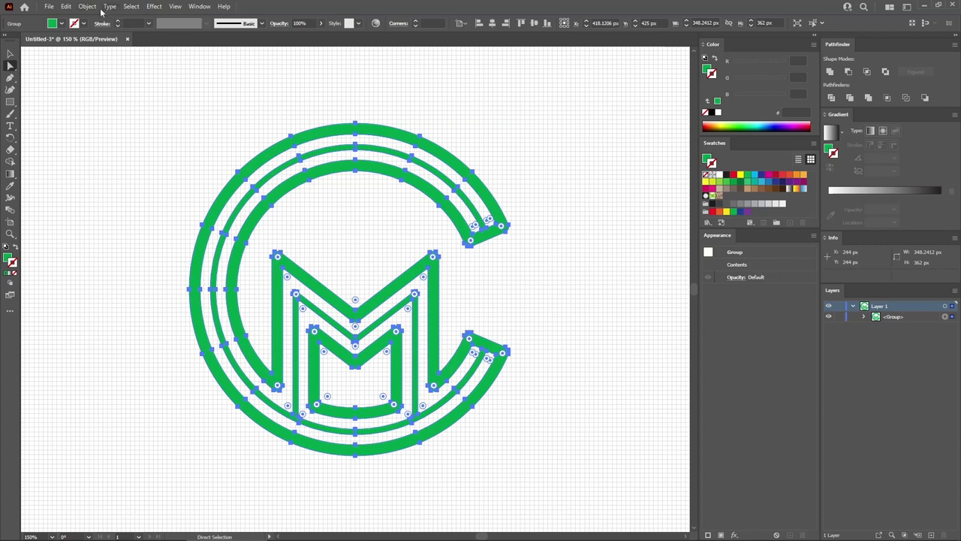
left_click(87, 6)
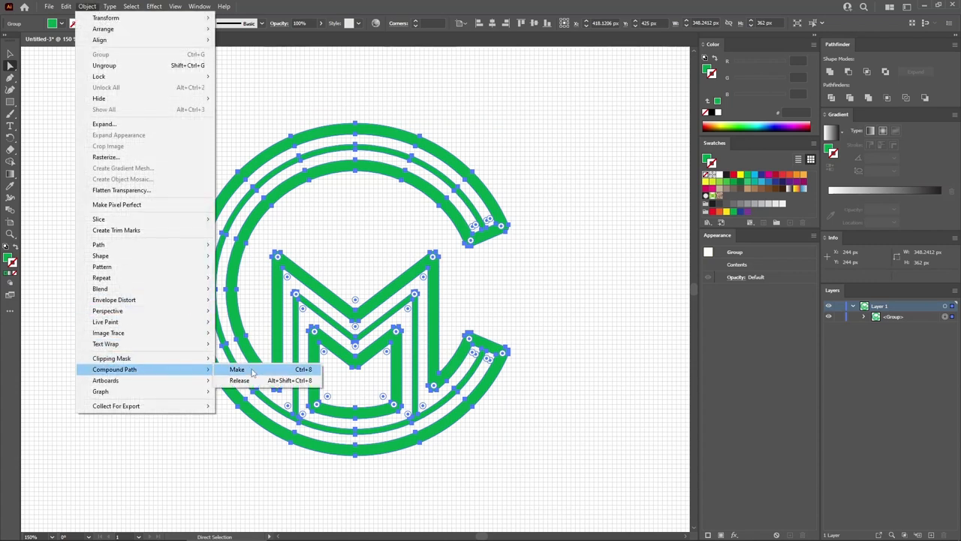
left_click(238, 370)
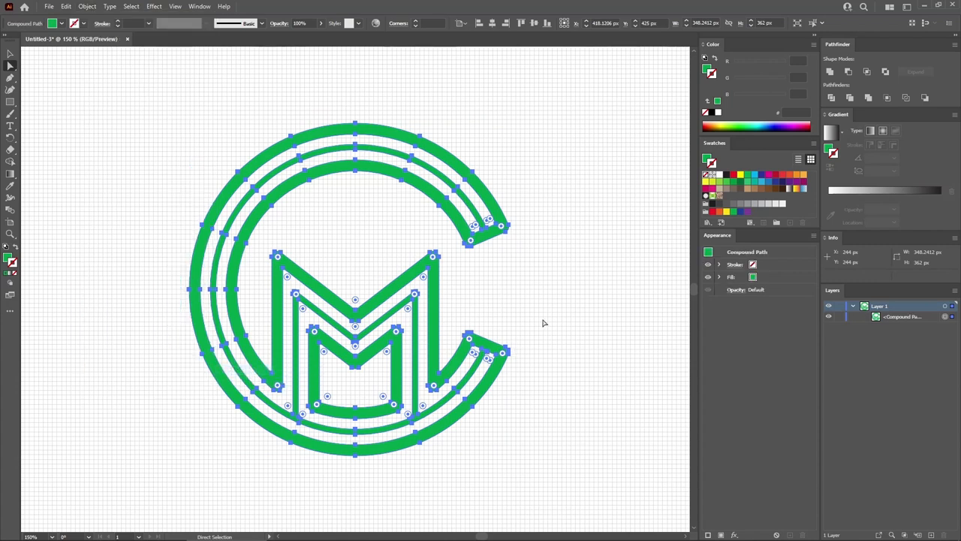
left_click(568, 310)
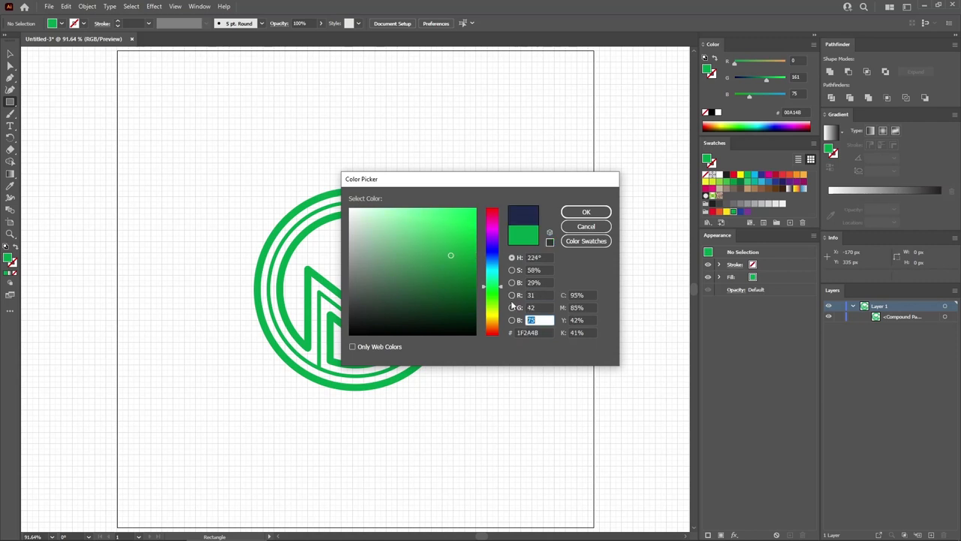
Step: Confirm a dark navy fill colour and create a large background square for the monogram
left_click(586, 210)
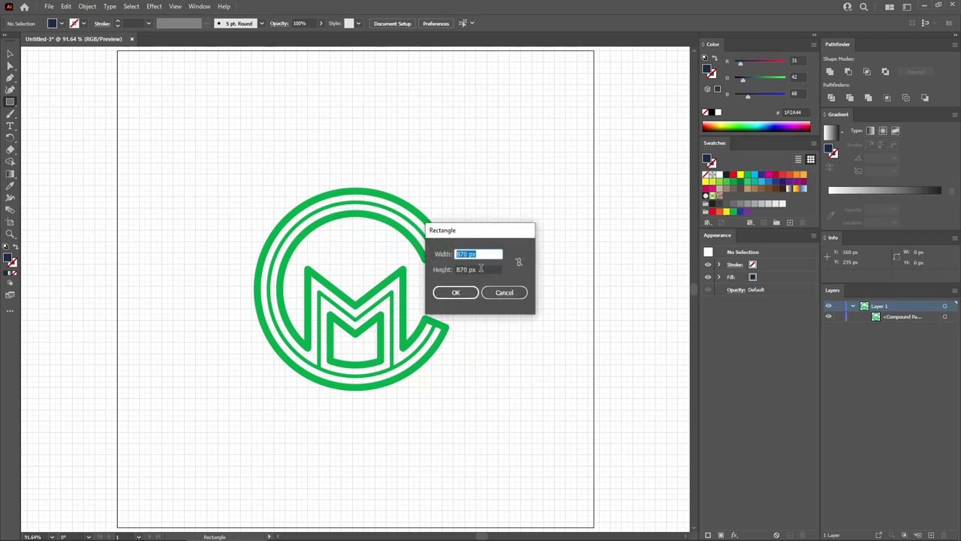
left_click(456, 291)
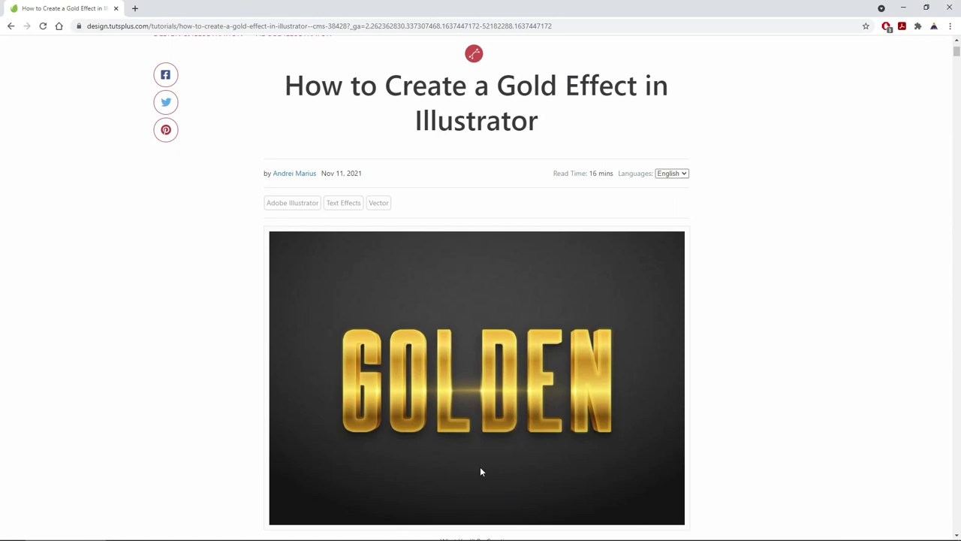
mouse_move(480, 438)
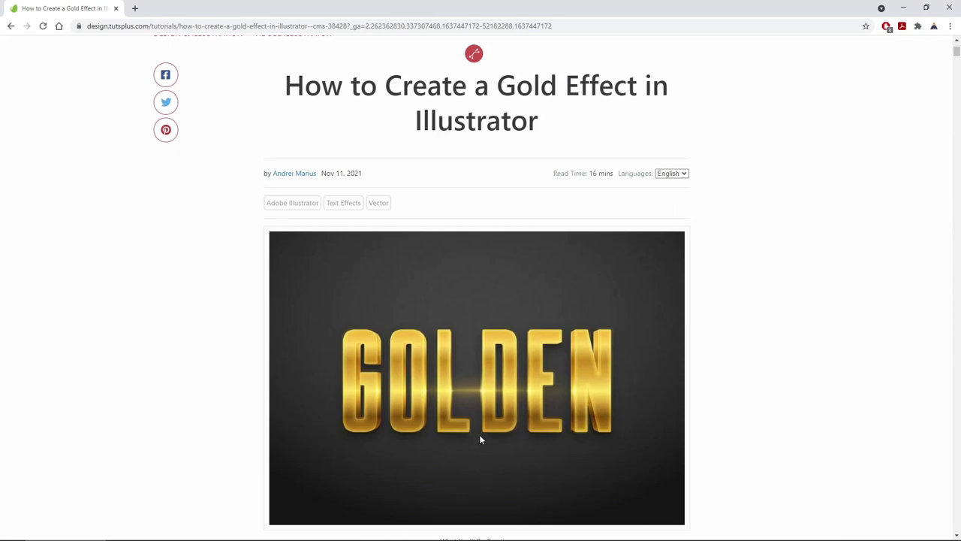
mouse_move(474, 425)
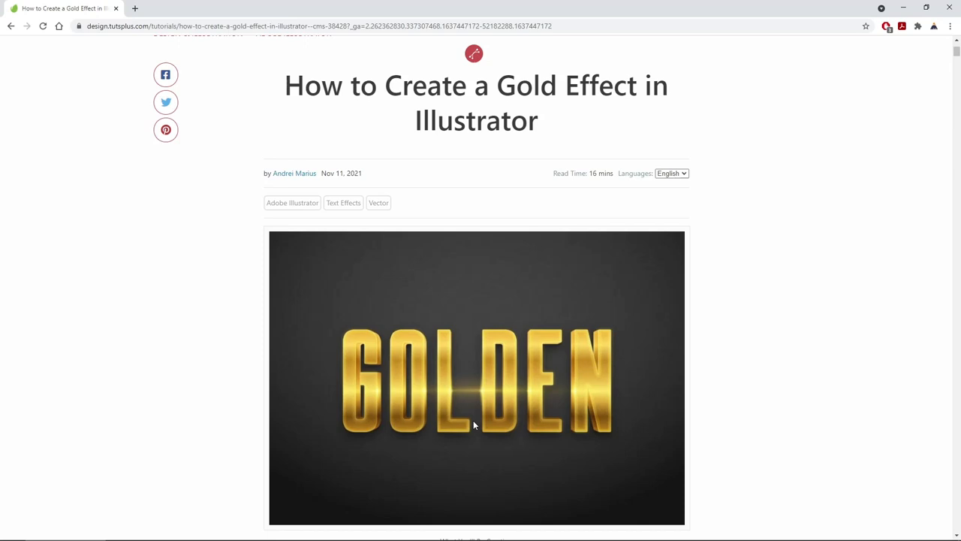
mouse_move(422, 476)
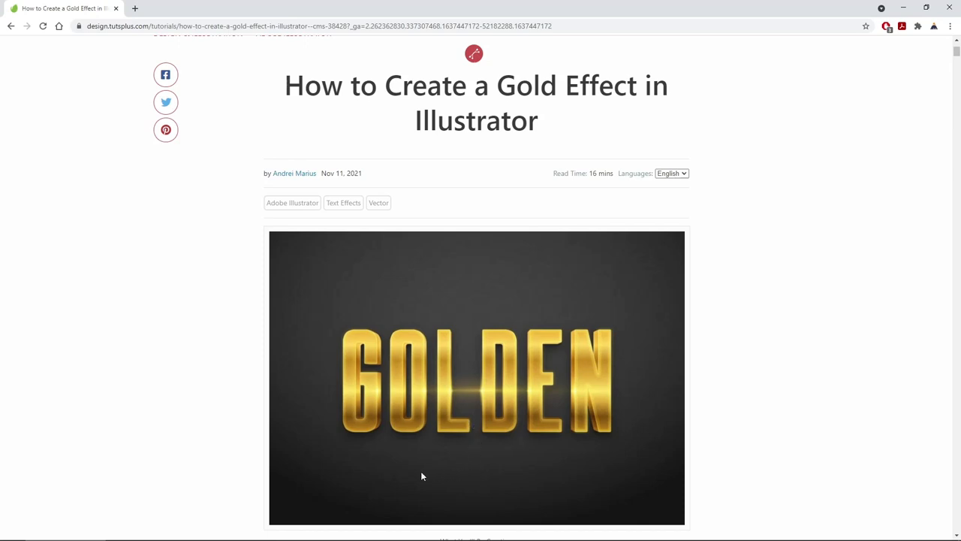
mouse_move(481, 471)
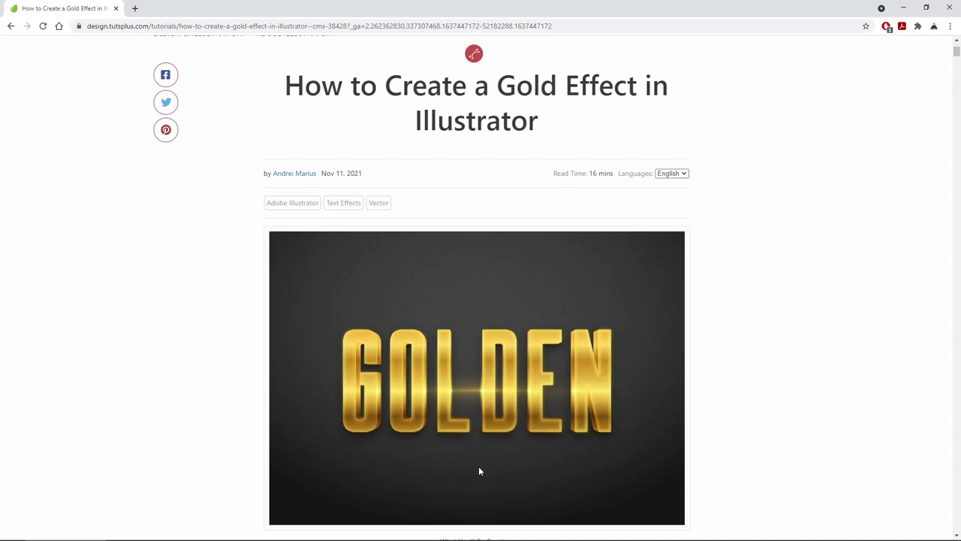
mouse_move(475, 473)
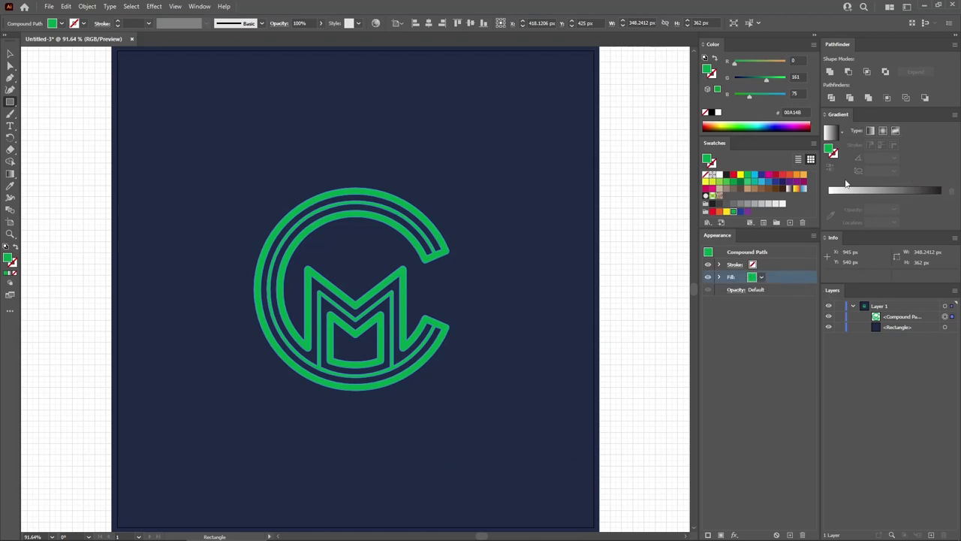
mouse_move(870, 130)
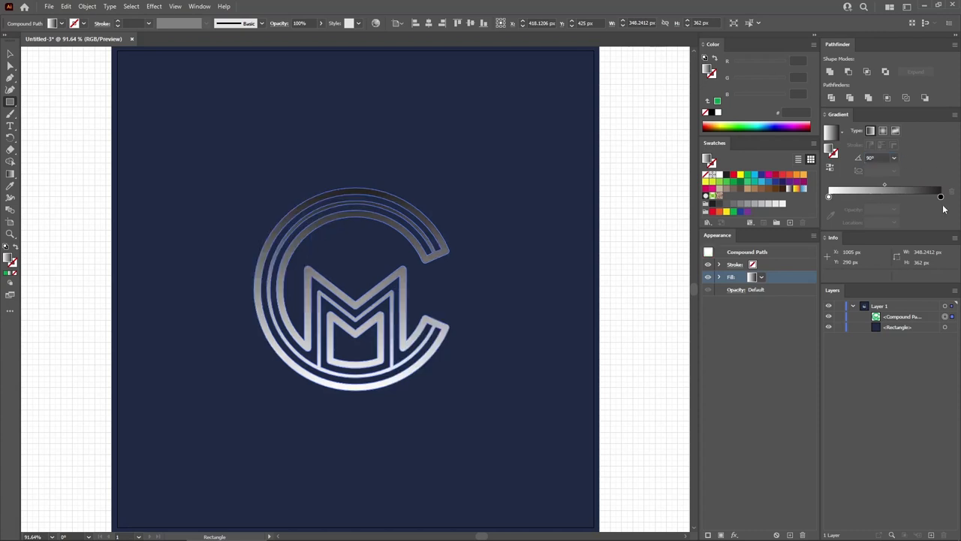
mouse_move(941, 207)
type("CE9728")
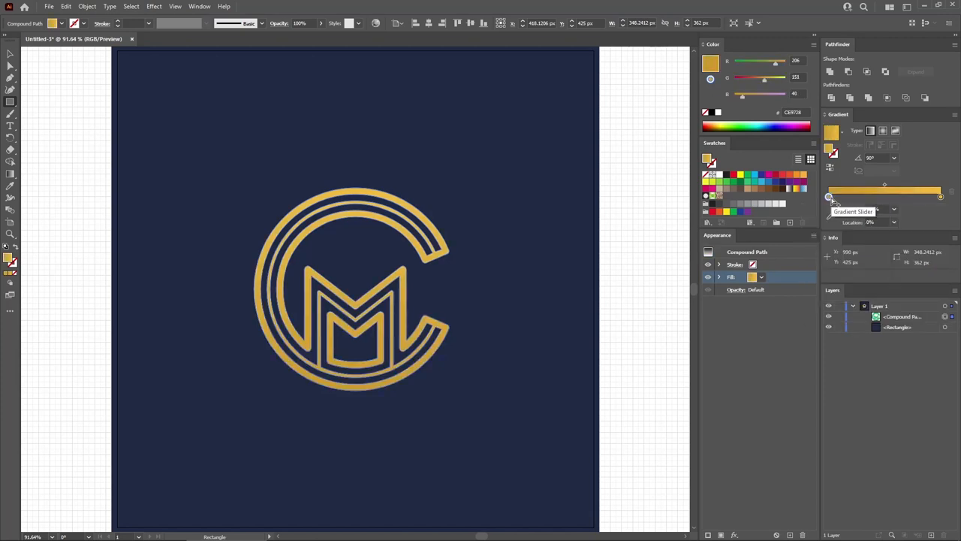
Step: Reposition the existing gold stops and add a new stop, sliding it into the blend
left_click_drag(829, 197, 868, 197)
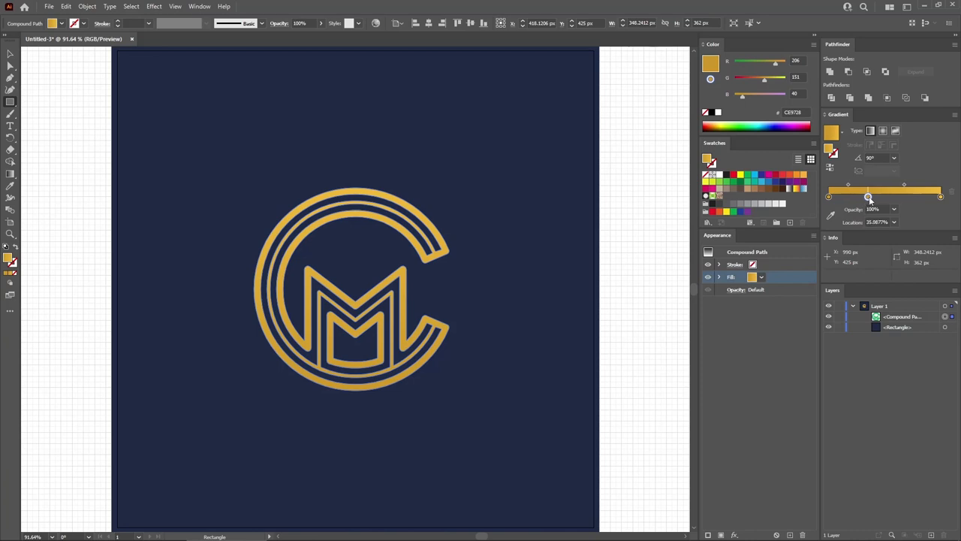
left_click_drag(867, 198, 892, 198)
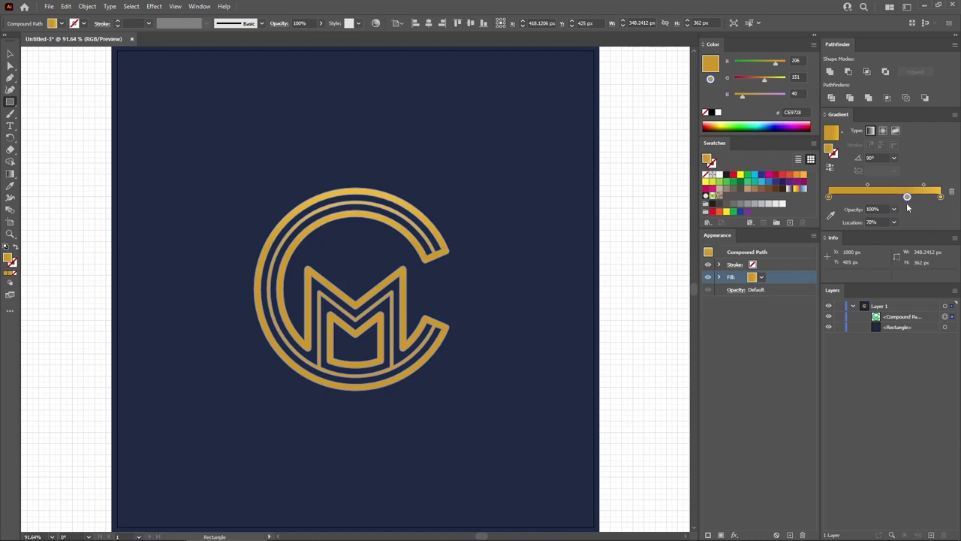
left_click_drag(907, 195, 926, 195)
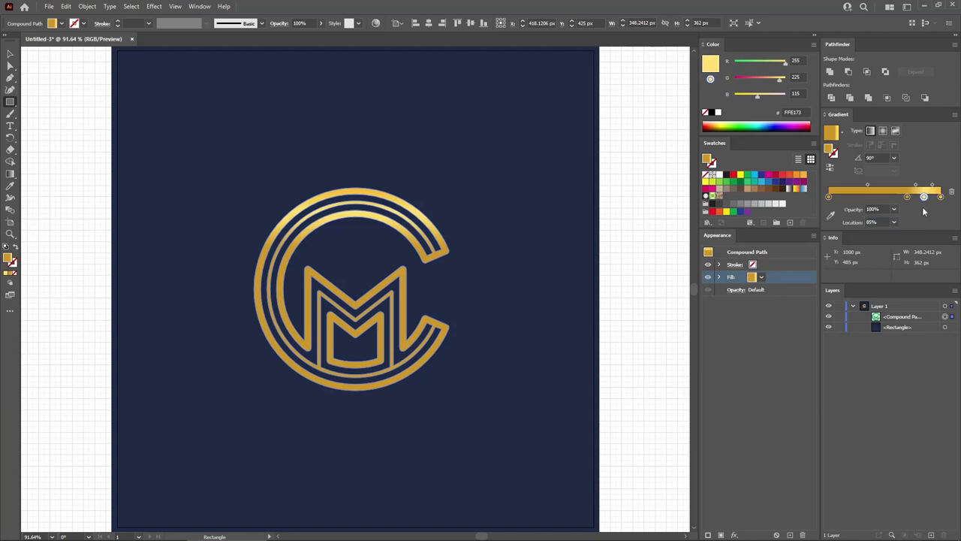
left_click_drag(923, 196, 895, 197)
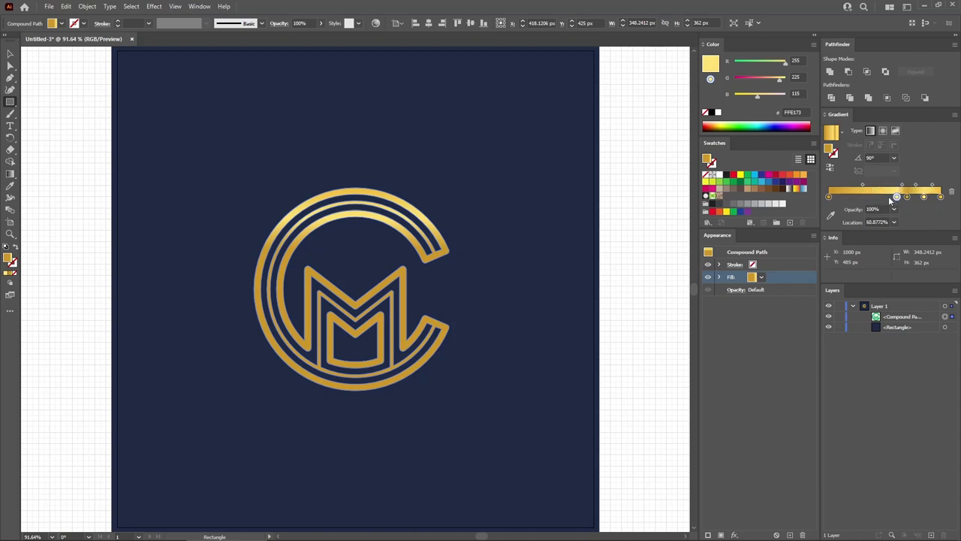
left_click_drag(907, 196, 868, 196)
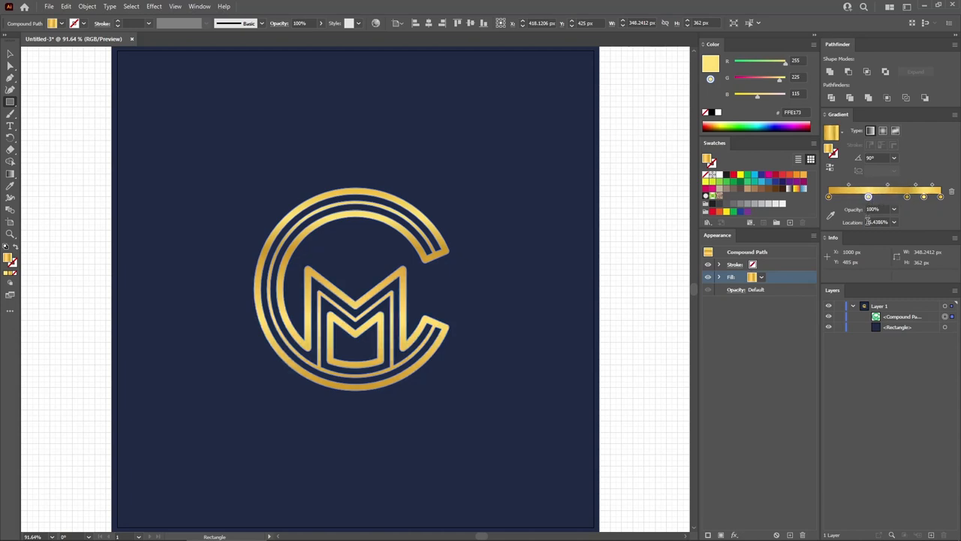
Step: Give the chosen stop a gold shade and an exact location, refining the metallic banding
left_click(877, 222)
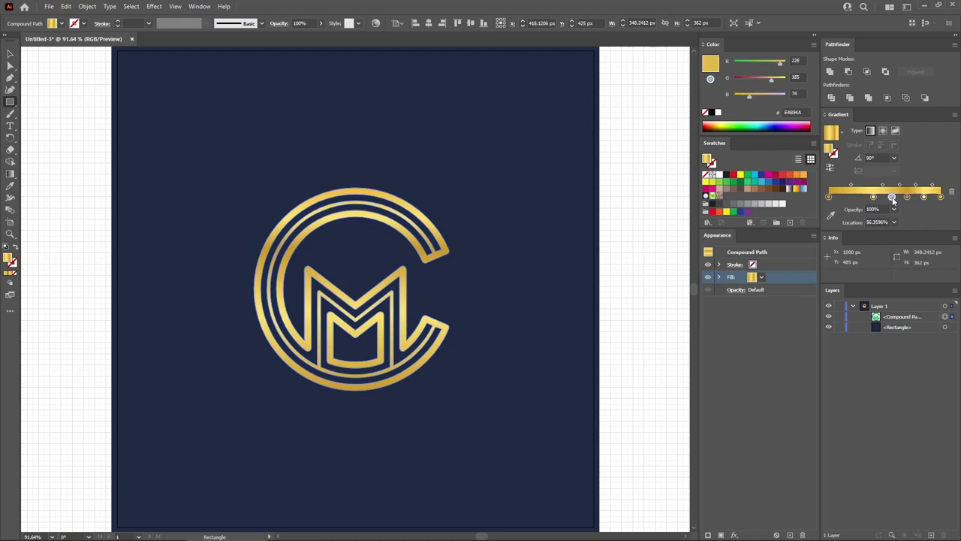
double_click(892, 196)
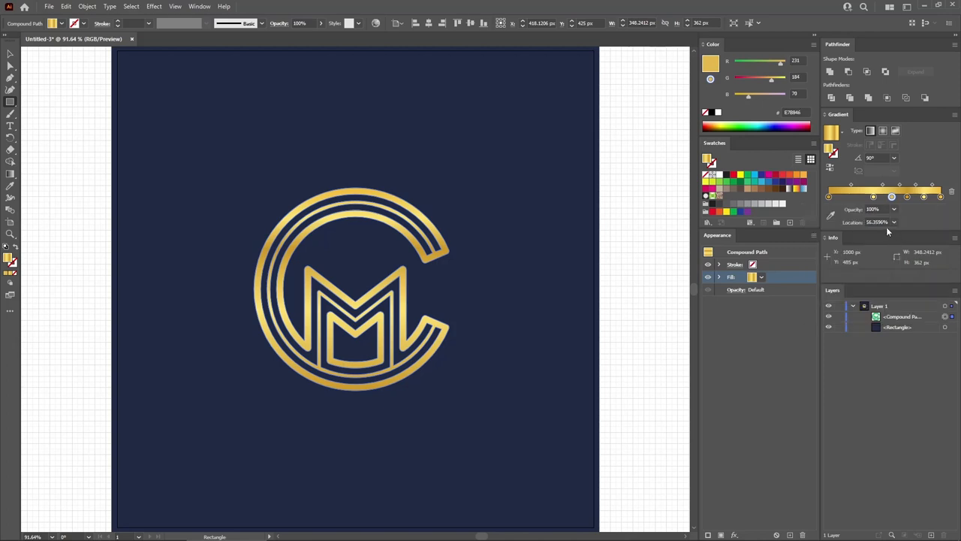
triple_click(877, 222)
type("40")
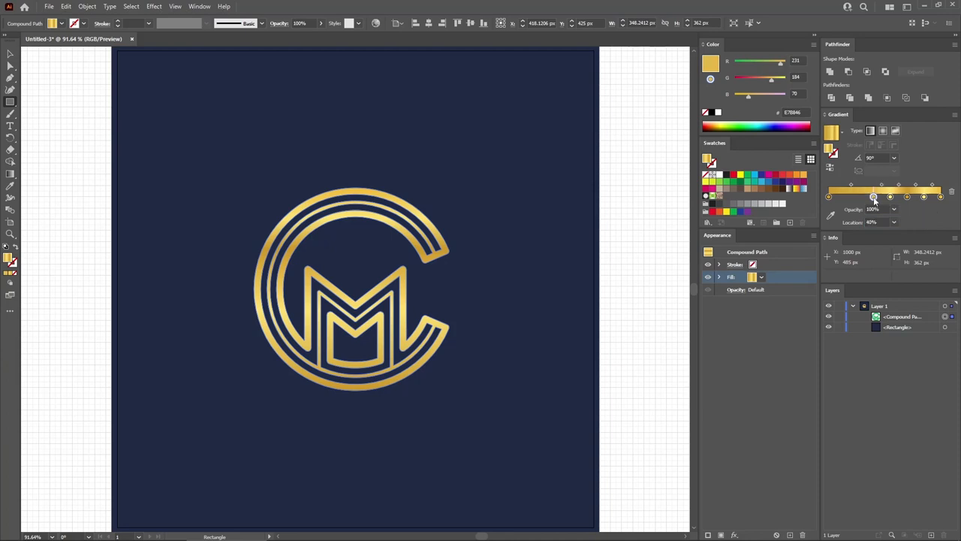
left_click_drag(873, 197, 852, 197)
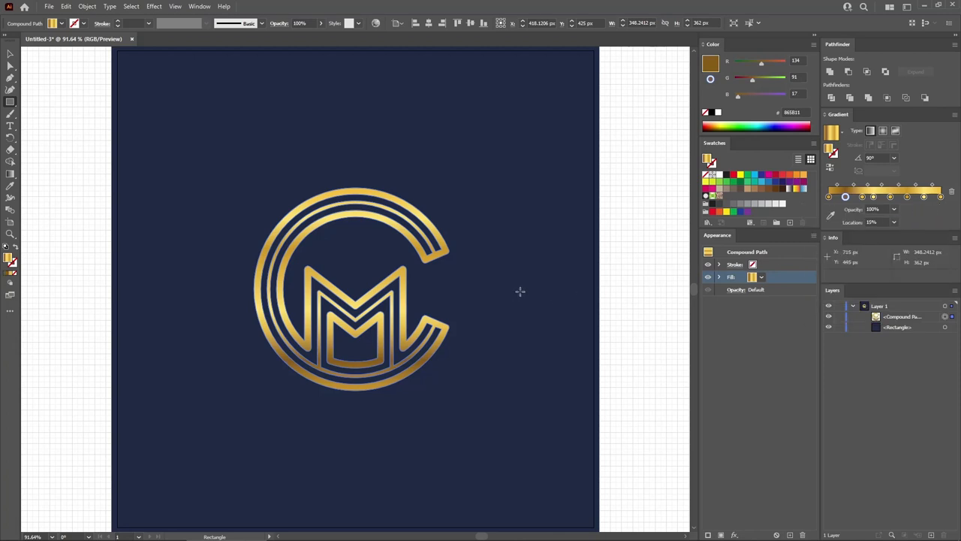
mouse_move(471, 286)
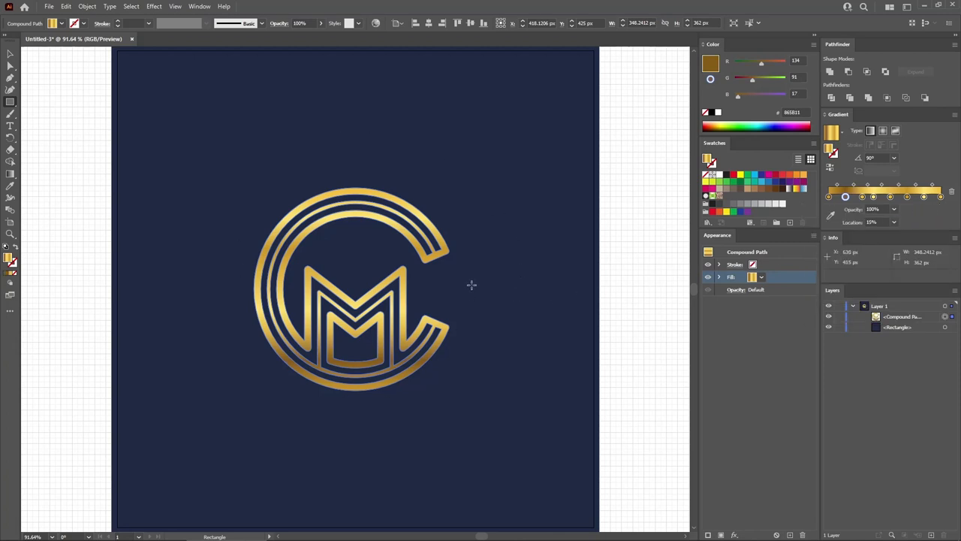
Step: Add a Drop Shadow at 40% opacity with 2 px offsets and a dark colour to the gold monogram
left_click(153, 6)
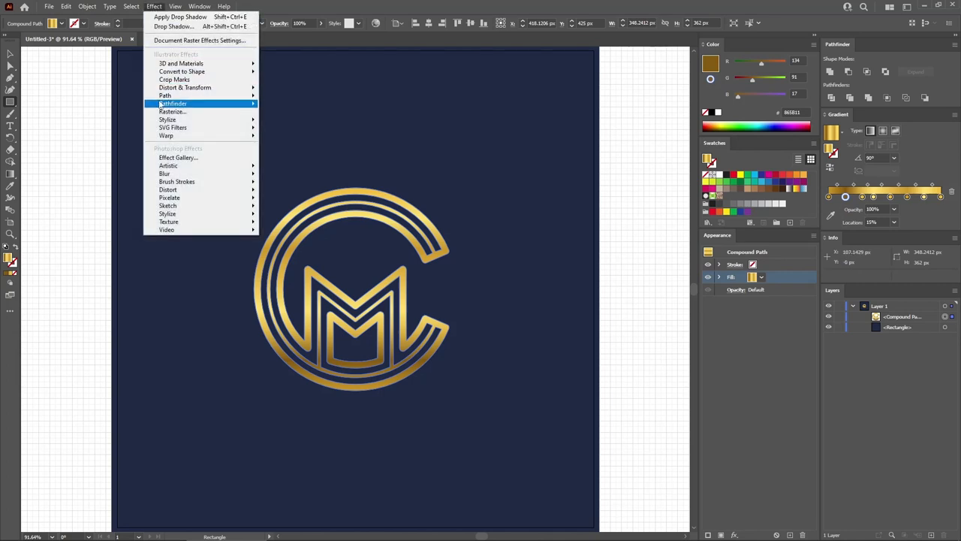
left_click(174, 25)
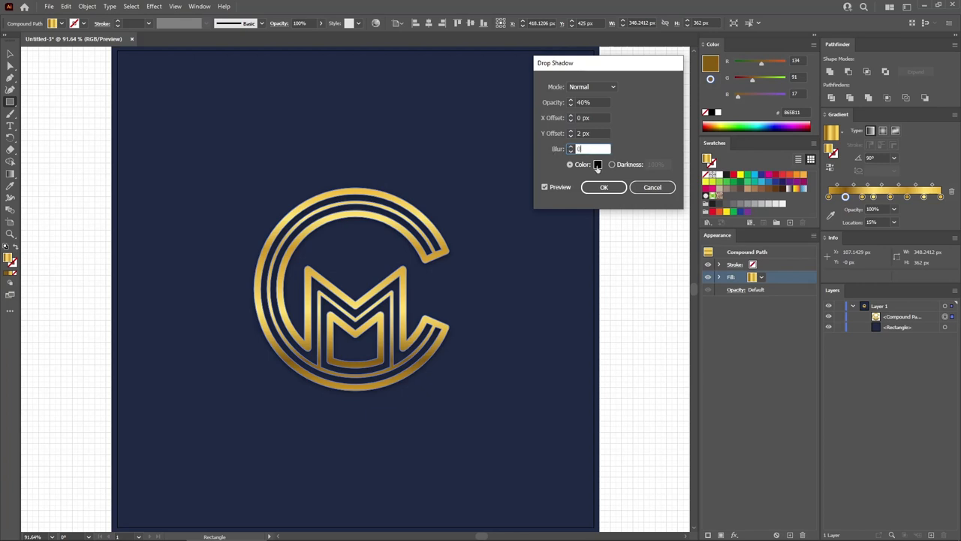
left_click(598, 164)
type("46")
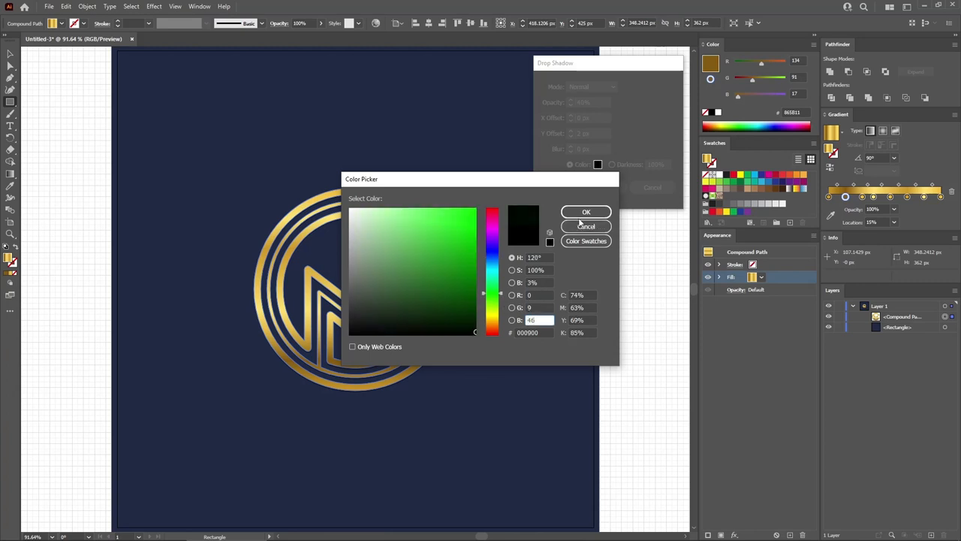
left_click(586, 212)
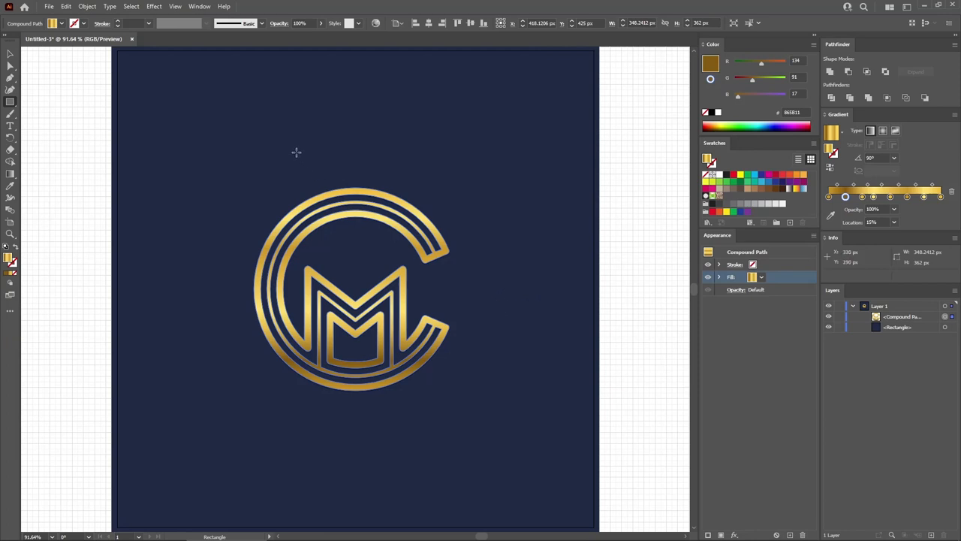
Step: Add a second Drop Shadow at 20% opacity with a 4 px Y offset
left_click(153, 6)
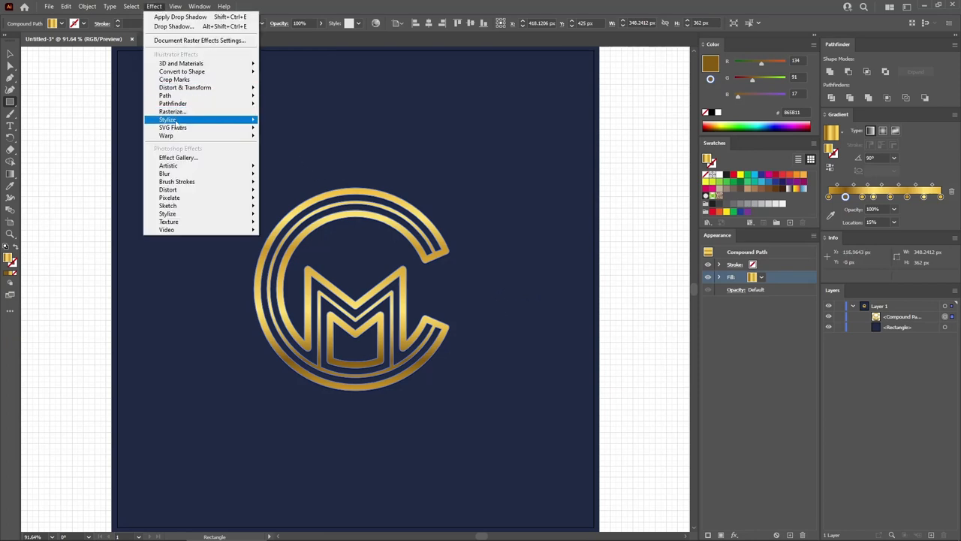
left_click(174, 27)
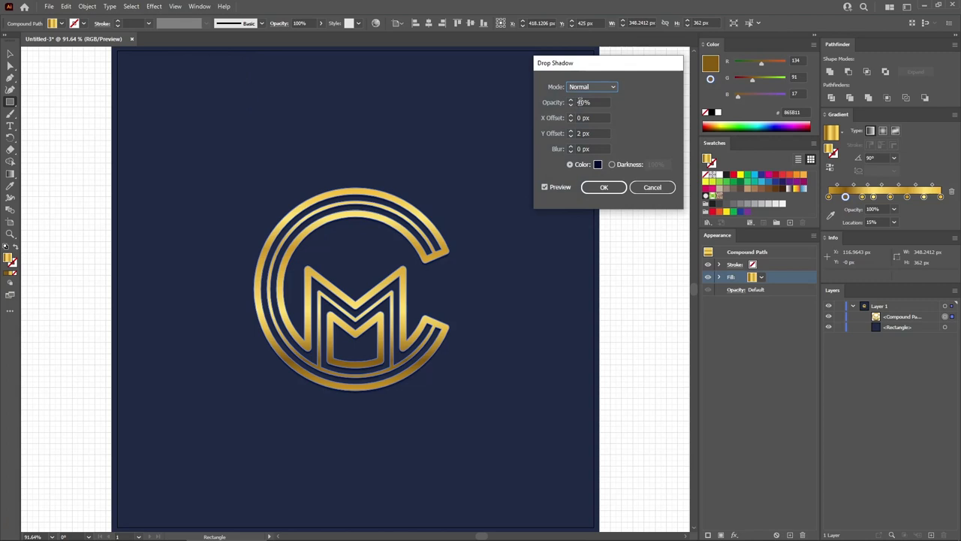
left_click(589, 132)
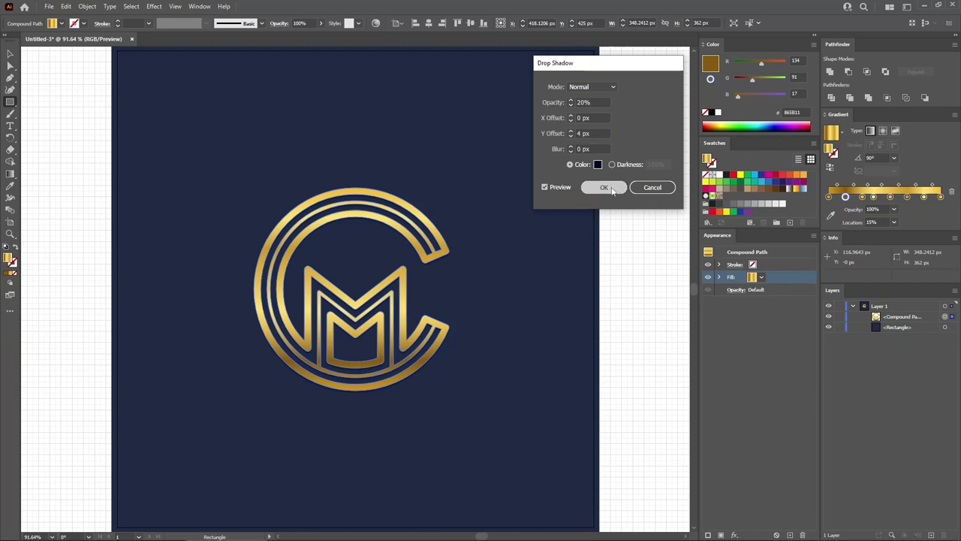
left_click(604, 186)
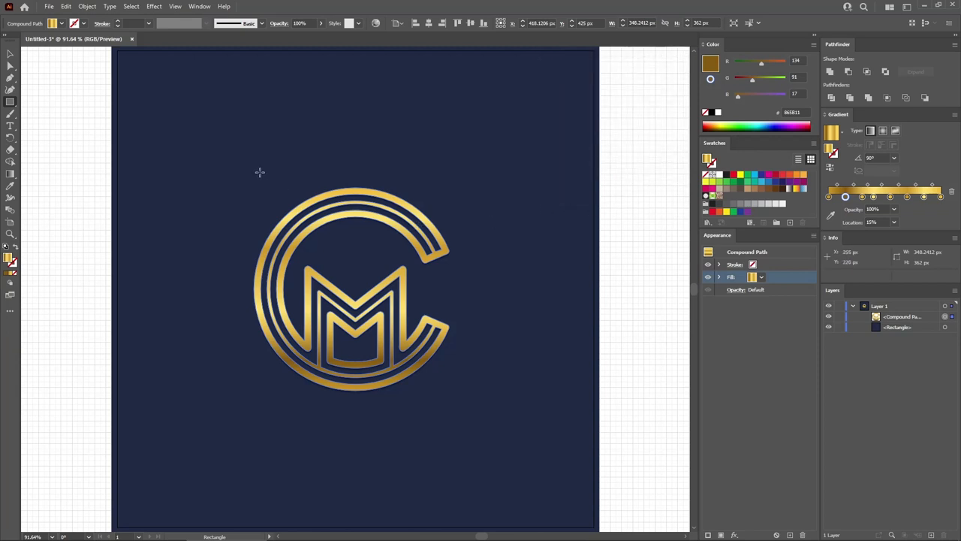
Step: Add a faint third Drop Shadow with an 8 px Y offset
left_click(153, 6)
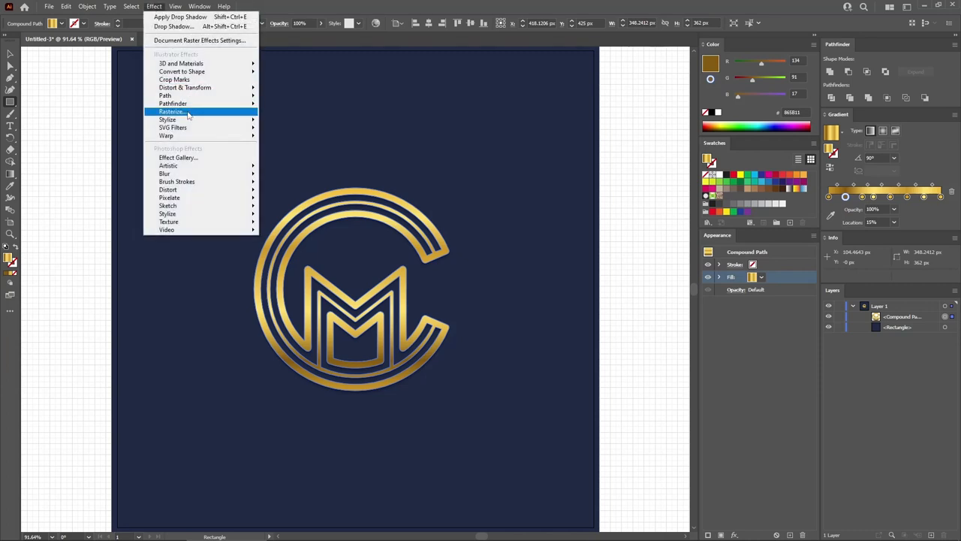
left_click(174, 27)
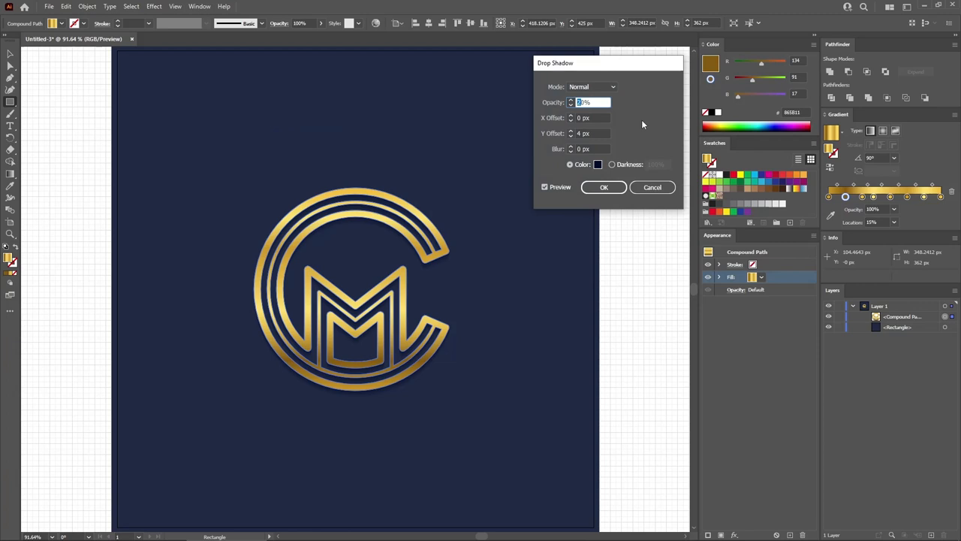
left_click(584, 133)
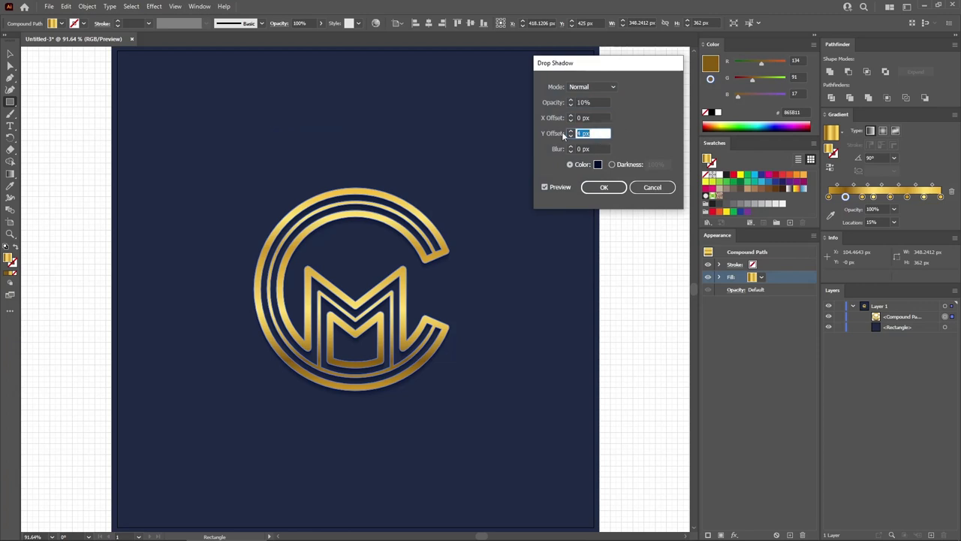
type("8")
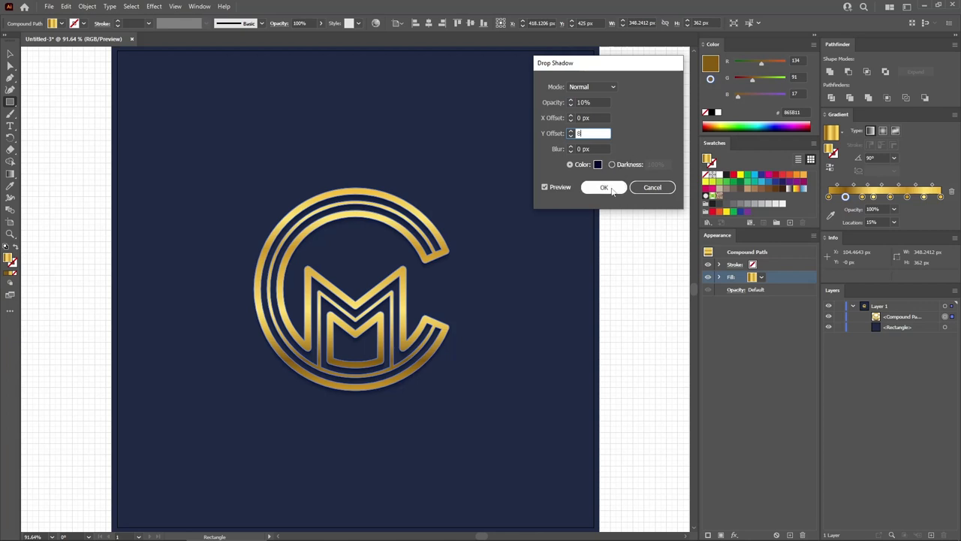
left_click(604, 187)
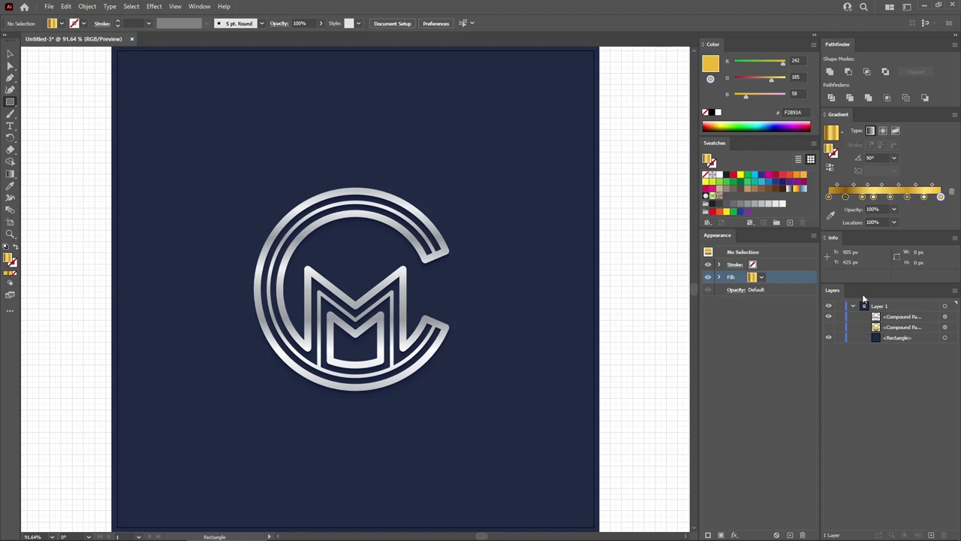
Step: Select the silver-gradient monogram copy pasted in front of the gold one
left_click(353, 293)
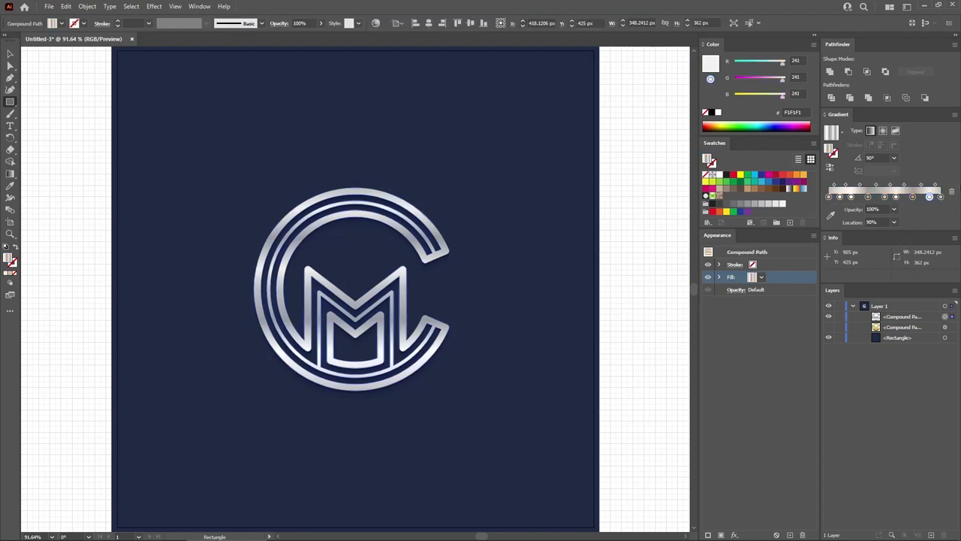